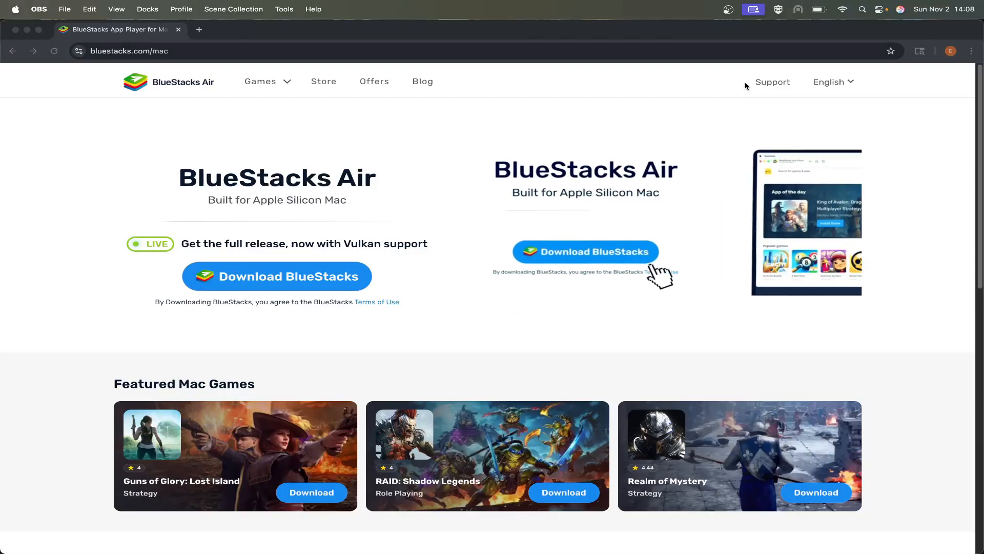
Download the BlueStacks Air Mac installer in Chrome and reveal it in the Downloads folder.
{"action": "left_click", "coordinate": [585, 253]}
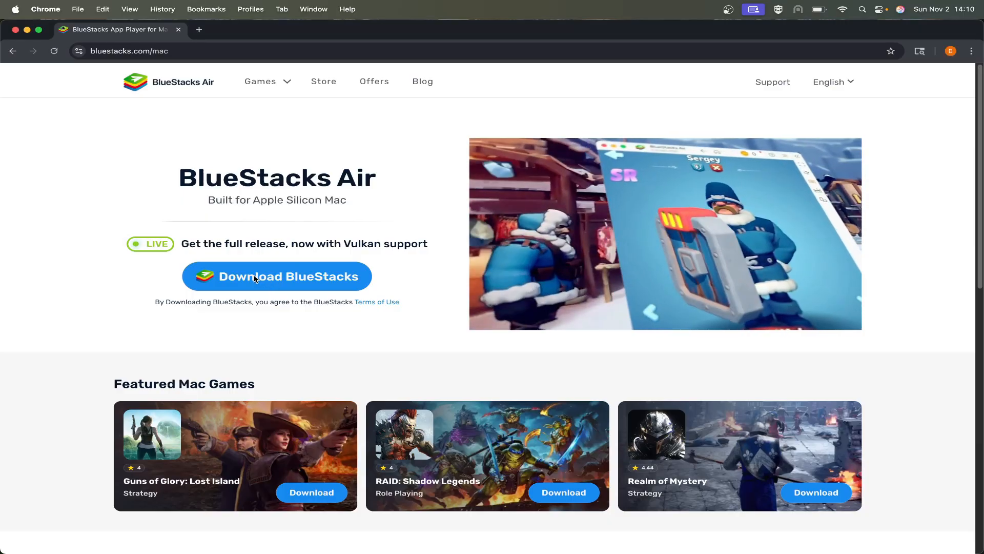
{"action": "left_click", "coordinate": [277, 276]}
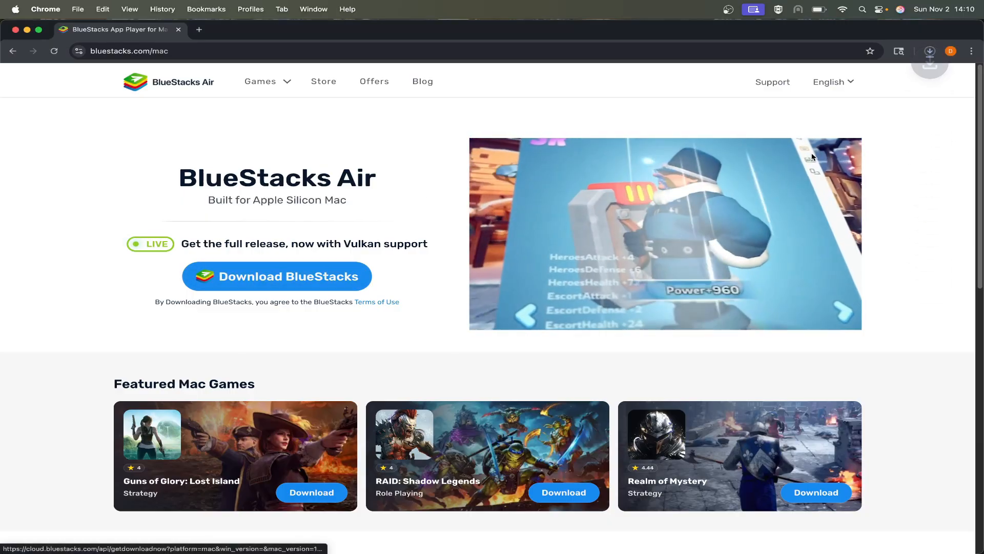
{"action": "left_click", "coordinate": [275, 276]}
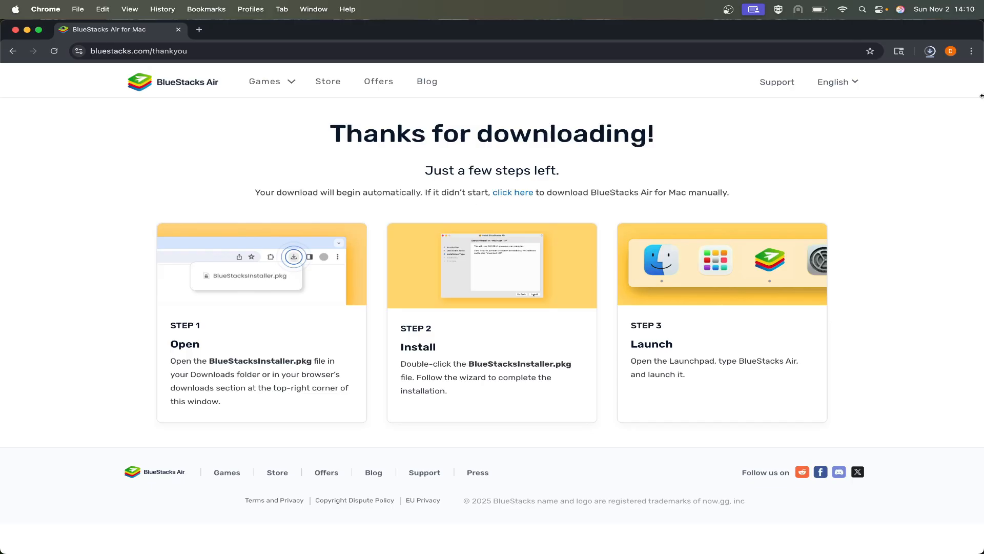
{"action": "left_click", "coordinate": [930, 52]}
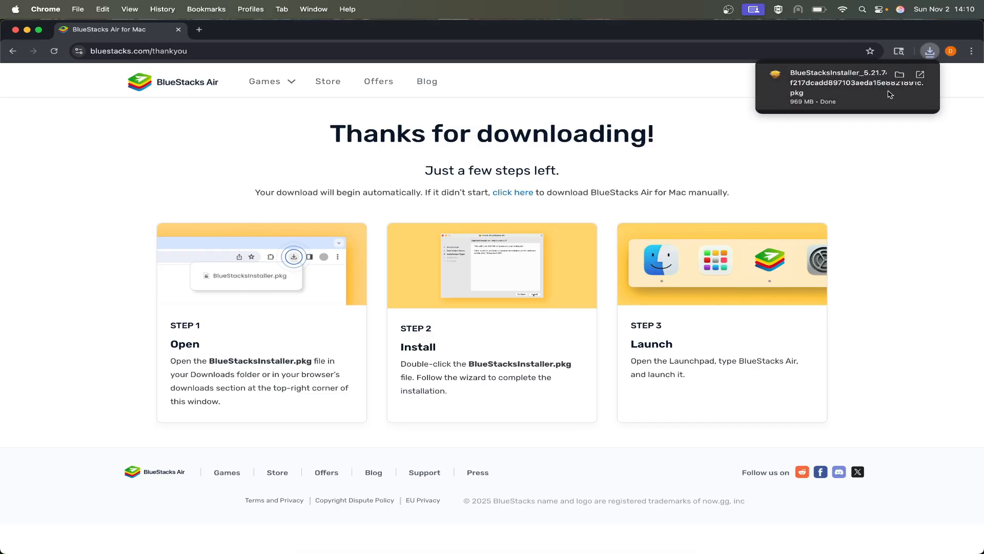
{"action": "left_click", "coordinate": [899, 74]}
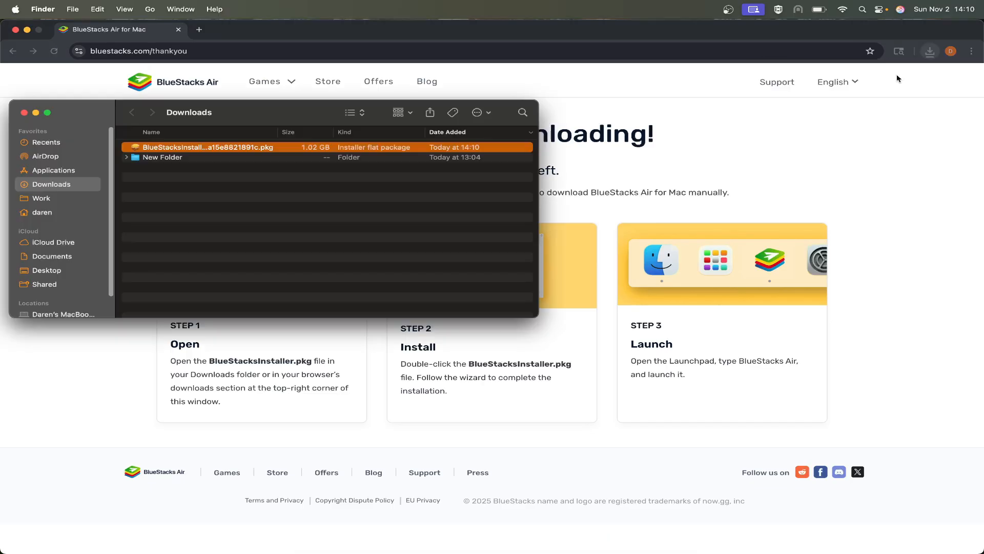
Run the BlueStacks .pkg through a standard install, authorizing with the account password, and close the installer.
{"action": "double_click", "coordinate": [203, 147]}
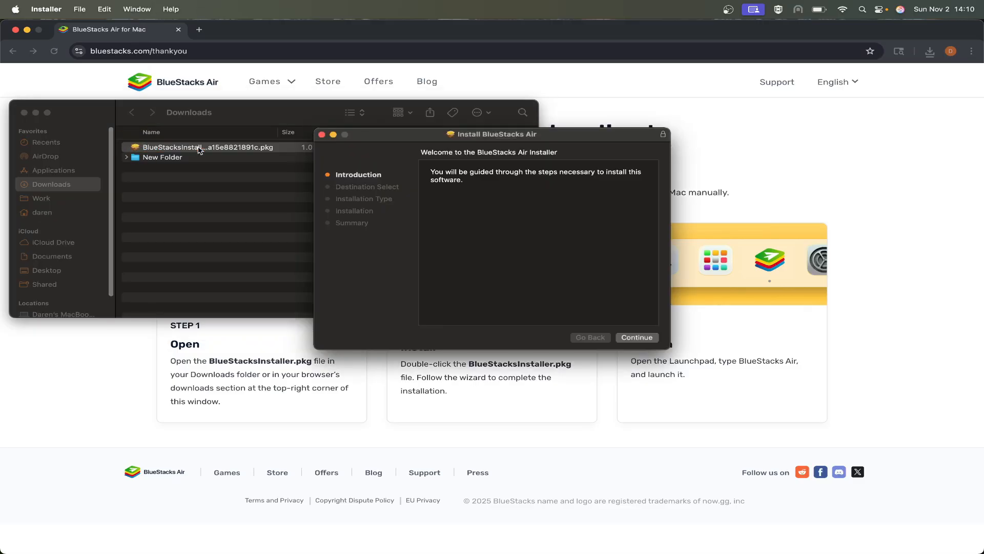
{"action": "left_click", "coordinate": [636, 338]}
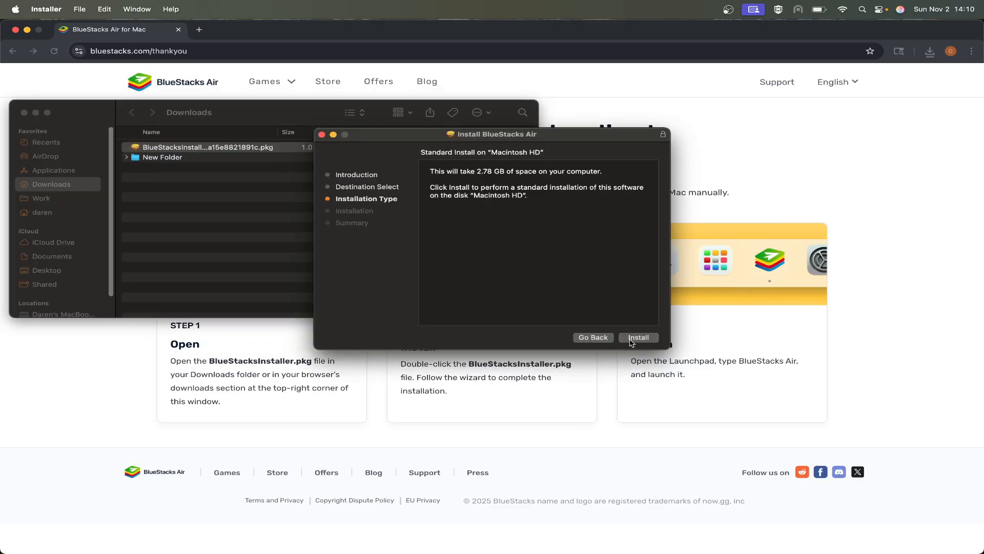
{"action": "left_click", "coordinate": [639, 338]}
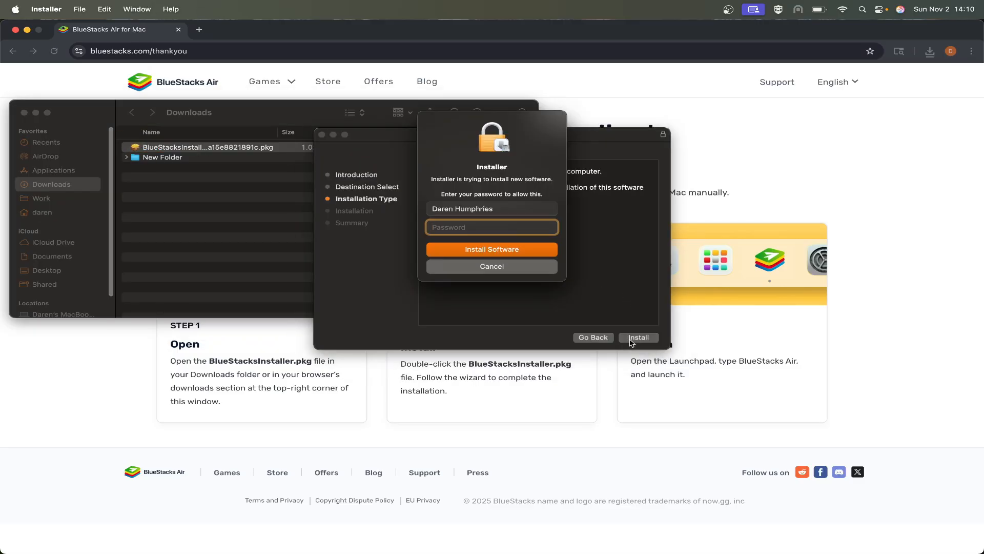
{"action": "type", "text": "password"}
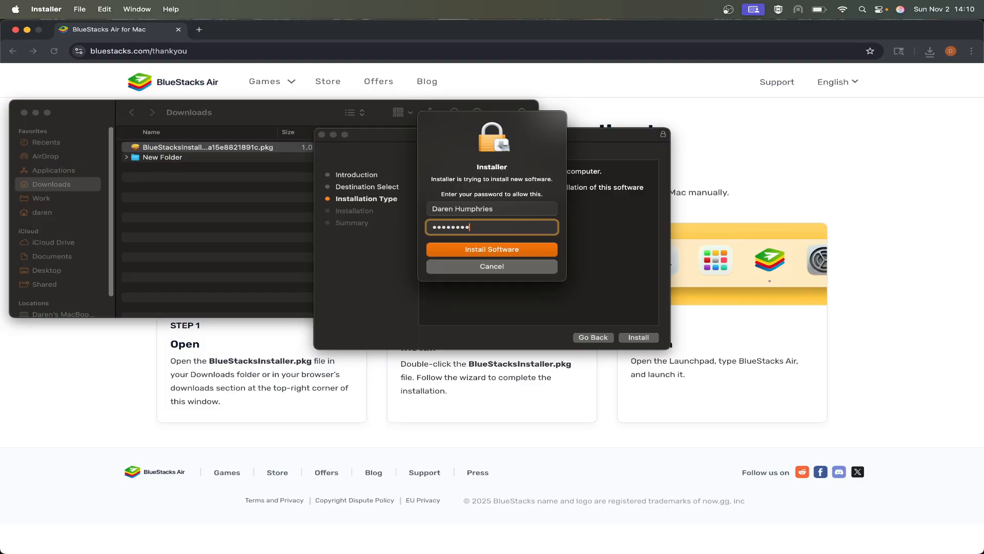
{"action": "left_click", "coordinate": [491, 249]}
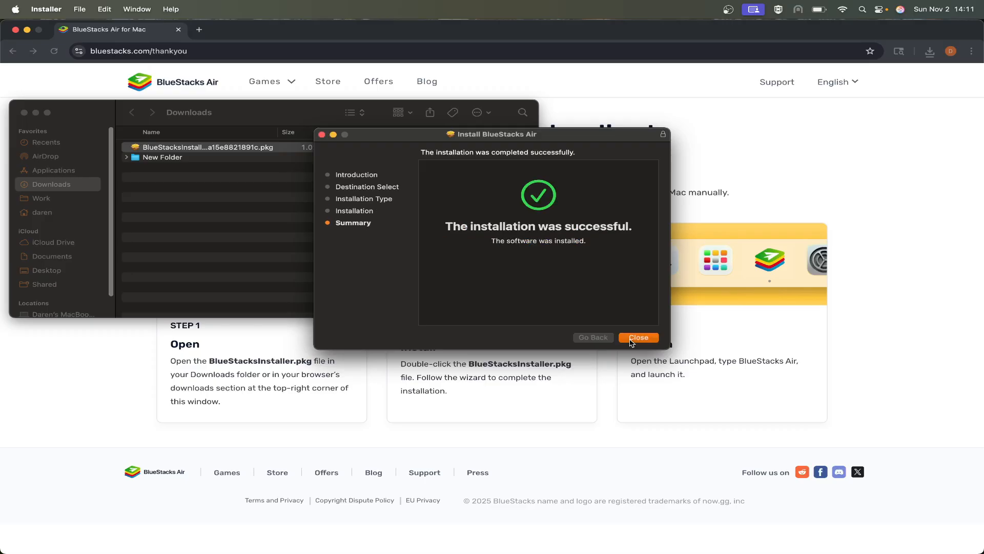
{"action": "left_click", "coordinate": [638, 337]}
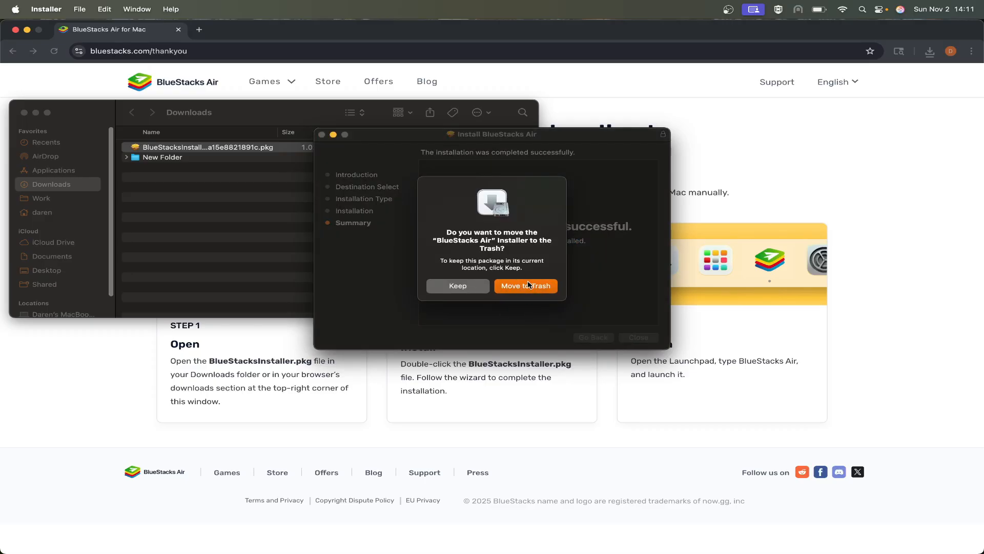
{"action": "mouse_move", "coordinate": [458, 286]}
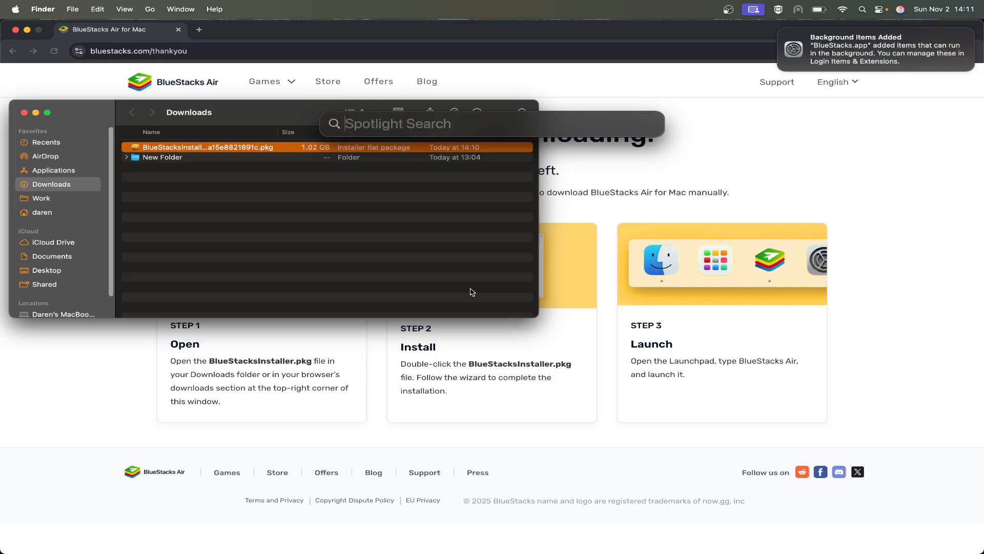
Launch BlueStacks.app from Spotlight and allow it to find local network devices.
{"action": "type", "text": "bluestacks.app"}
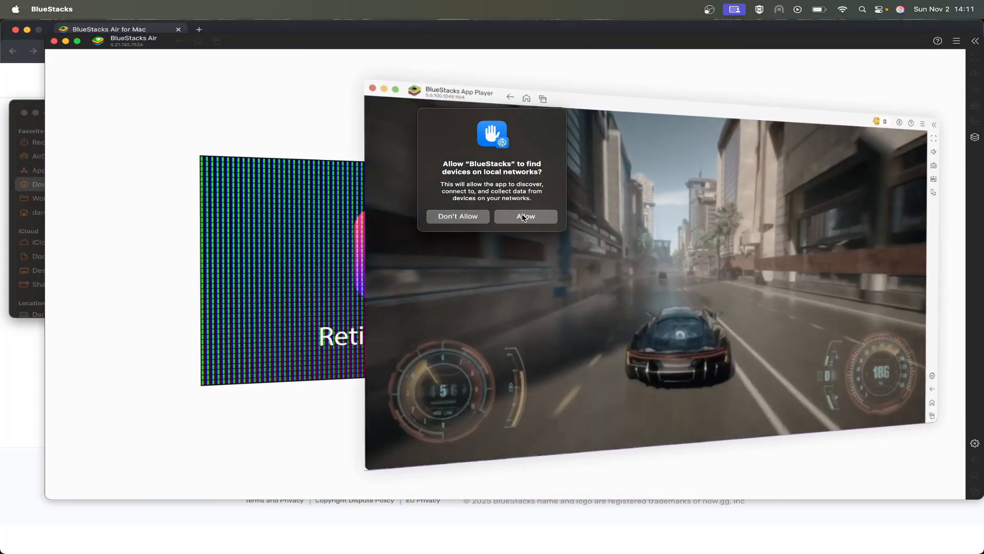
{"action": "left_click", "coordinate": [525, 216]}
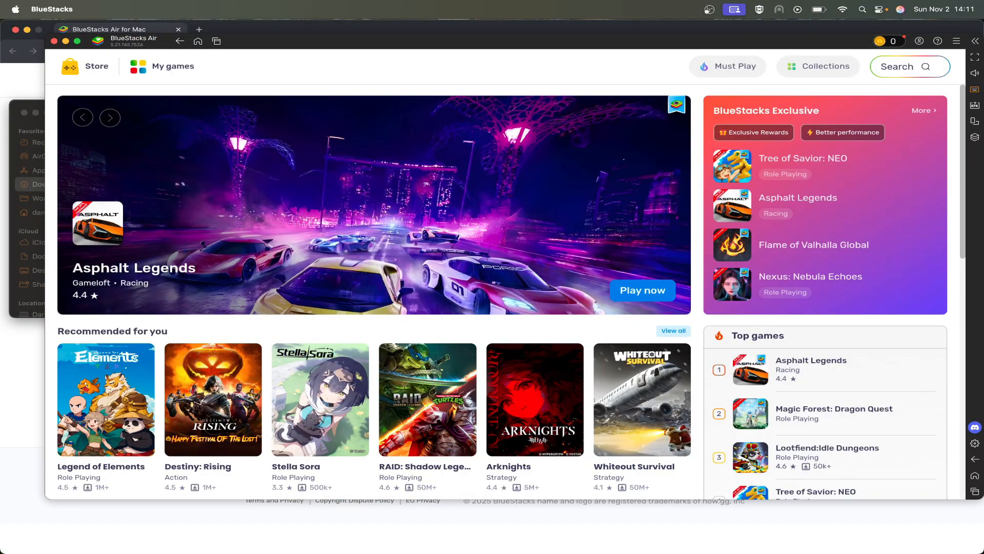
{"action": "mouse_move", "coordinate": [211, 100]}
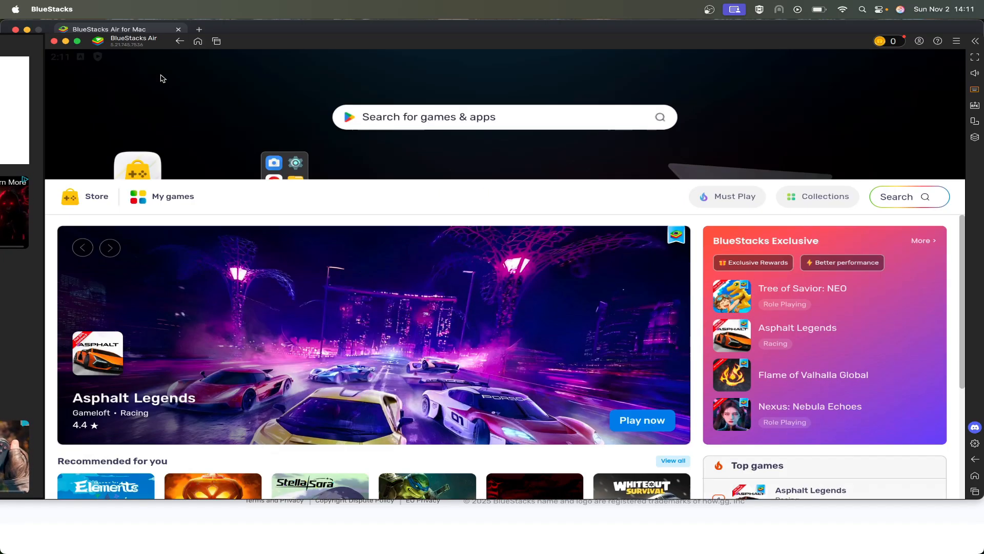
Launch the Play Store from the System apps folder and start the Google sign-in.
{"action": "left_click", "coordinate": [198, 41]}
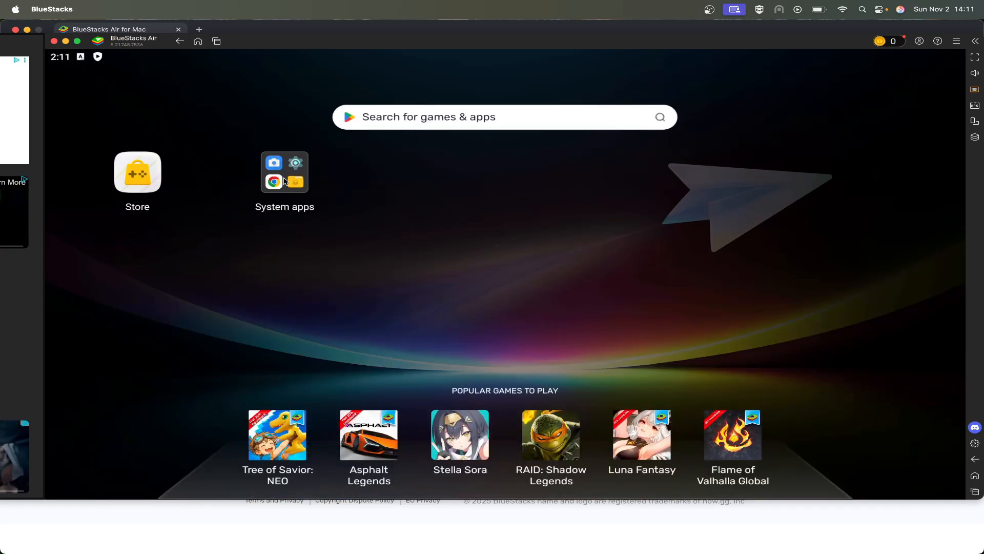
{"action": "left_click", "coordinate": [284, 172]}
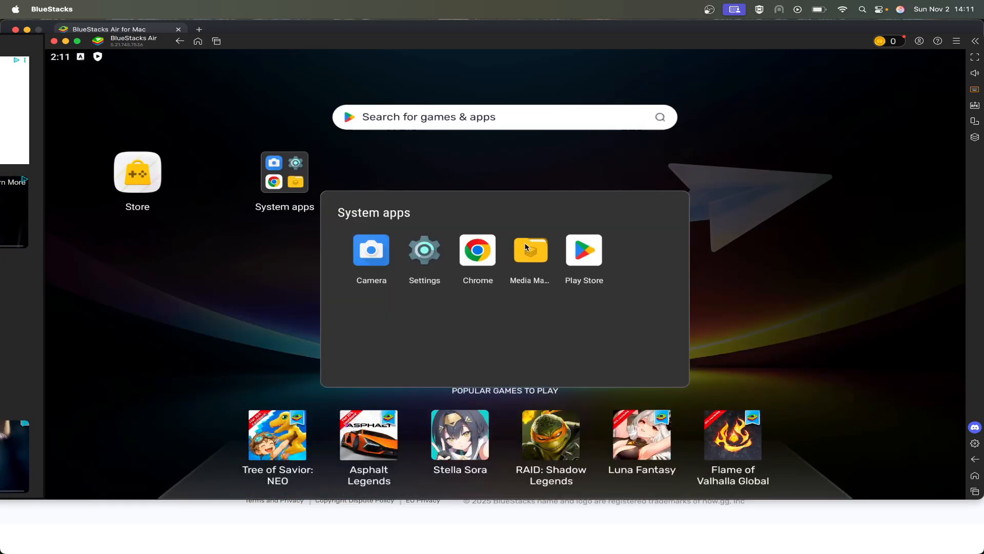
{"action": "left_click", "coordinate": [583, 249]}
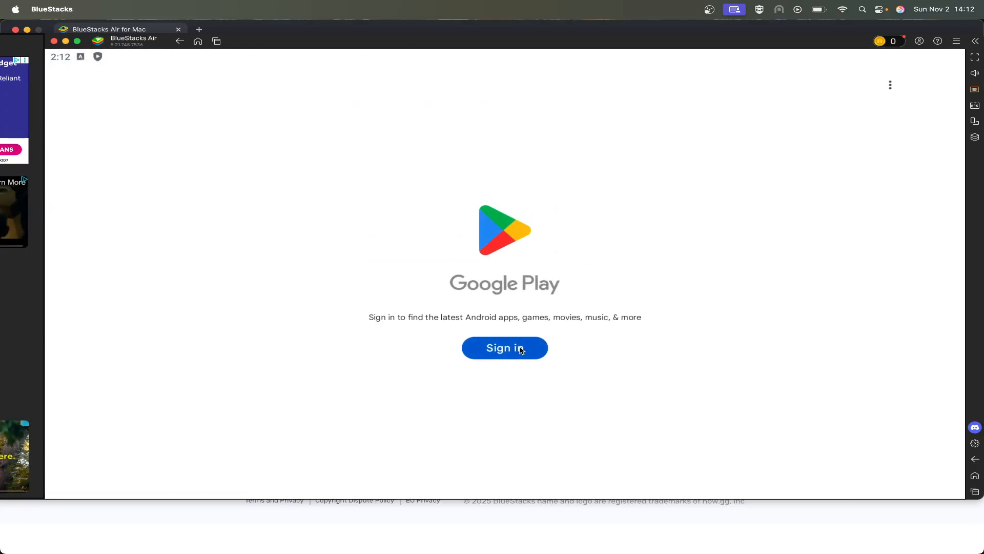
{"action": "left_click", "coordinate": [504, 348]}
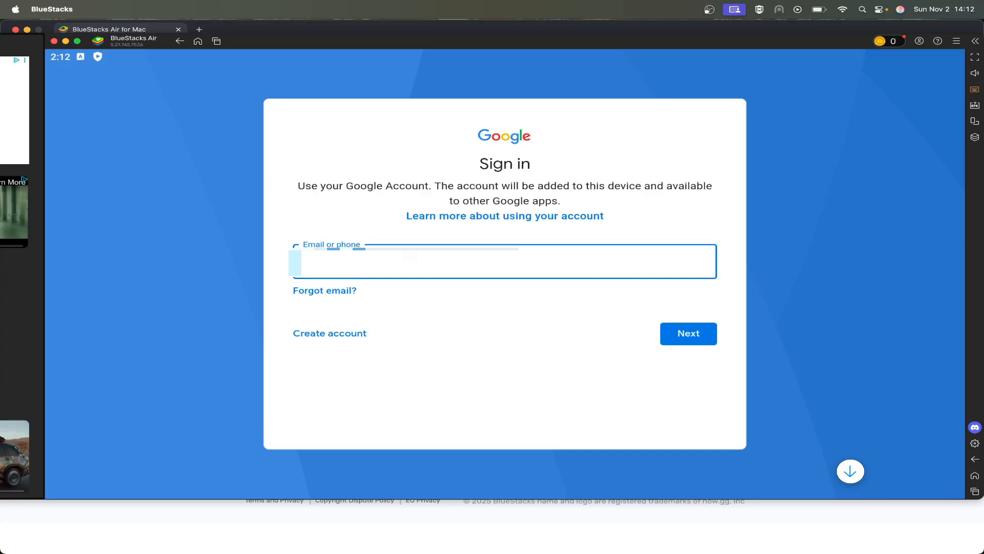
Sign in with the Google account, accept the terms with device data backup turned off.
{"action": "left_click", "coordinate": [688, 333]}
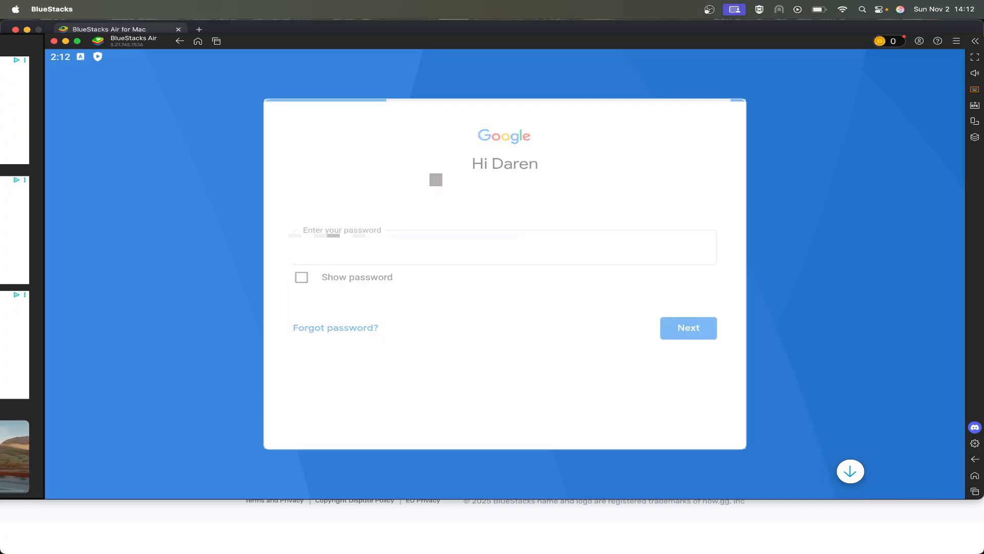
{"action": "left_click", "coordinate": [688, 329]}
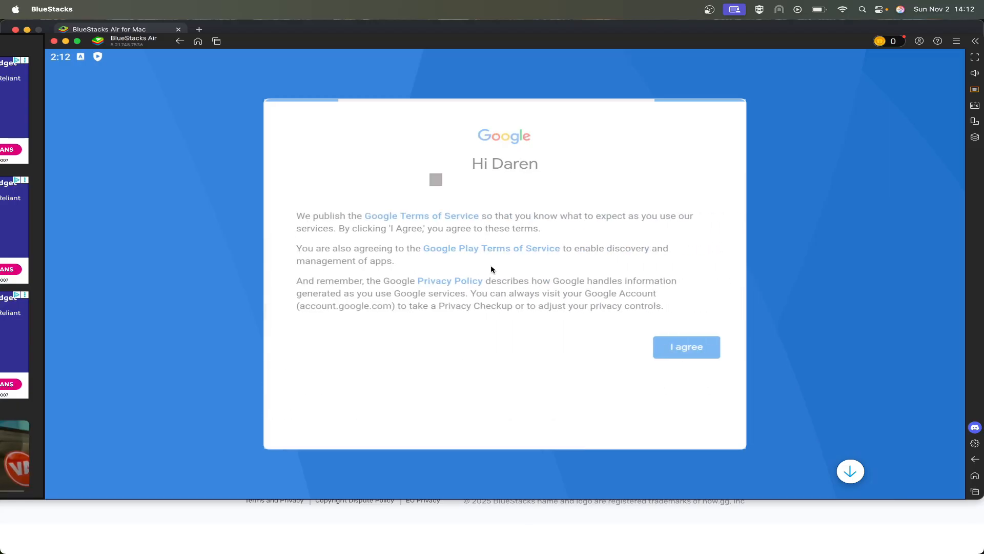
{"action": "mouse_move", "coordinate": [683, 347]}
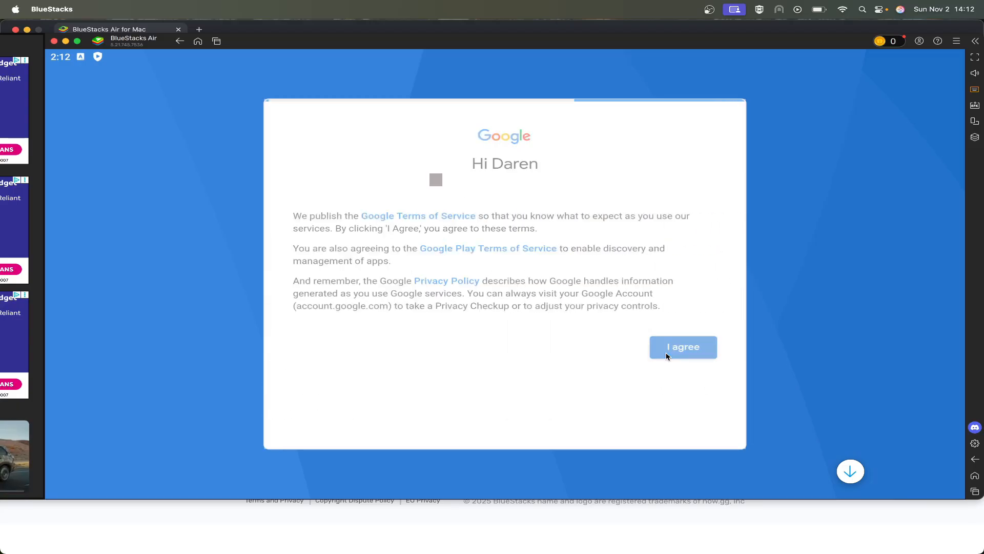
{"action": "left_click", "coordinate": [683, 347]}
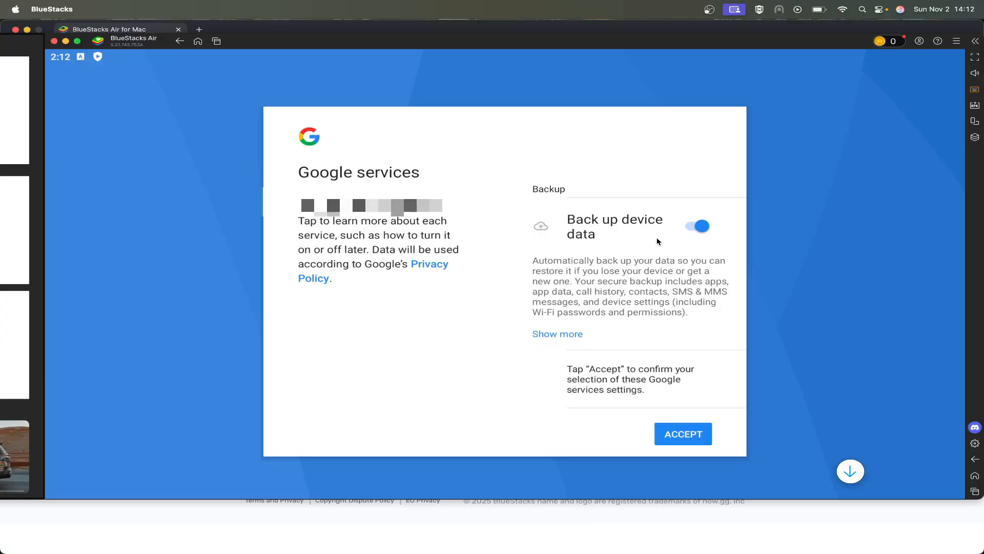
{"action": "left_click", "coordinate": [695, 226]}
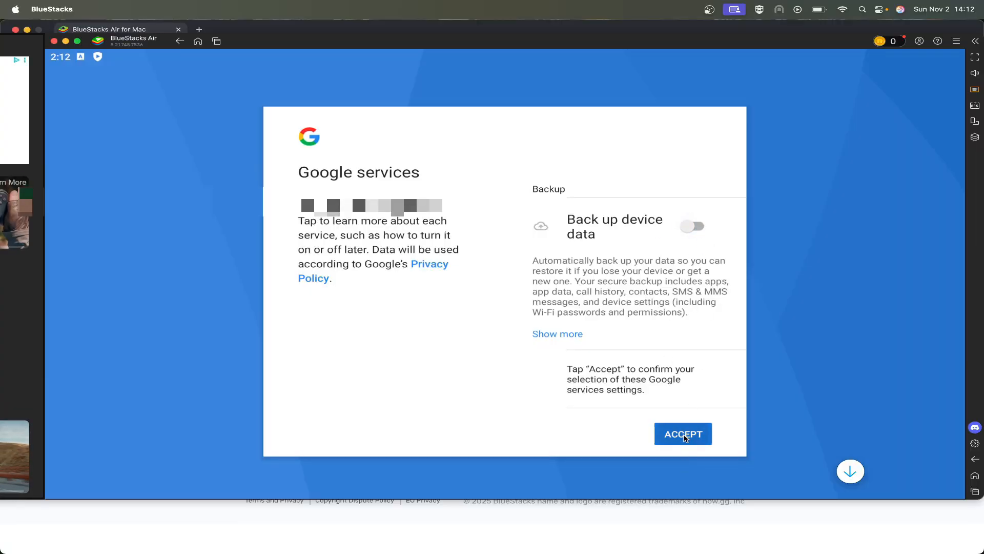
{"action": "left_click", "coordinate": [683, 433]}
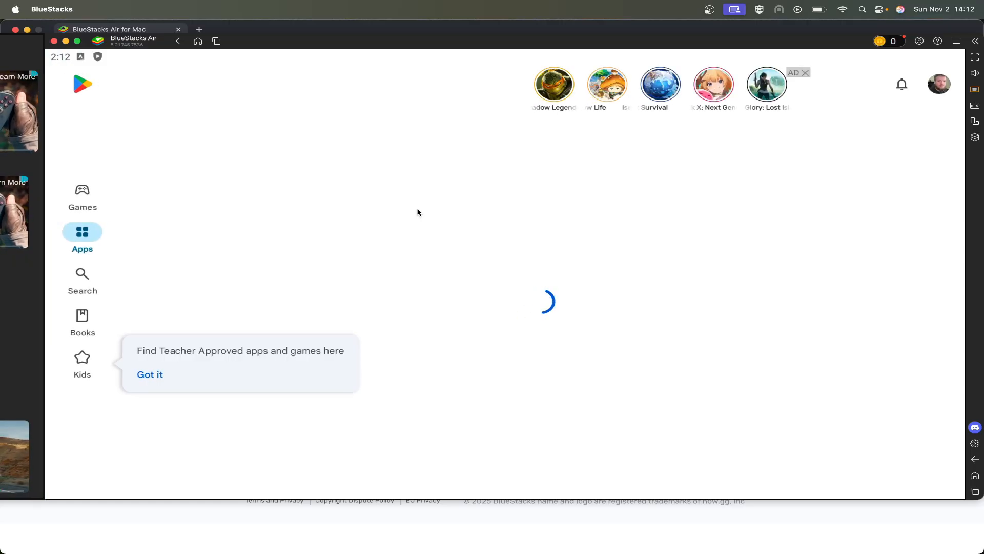
Search the Play Store for 'minecra' and open the Minecraft: Dream it, Build it! listing.
{"action": "left_click", "coordinate": [82, 279]}
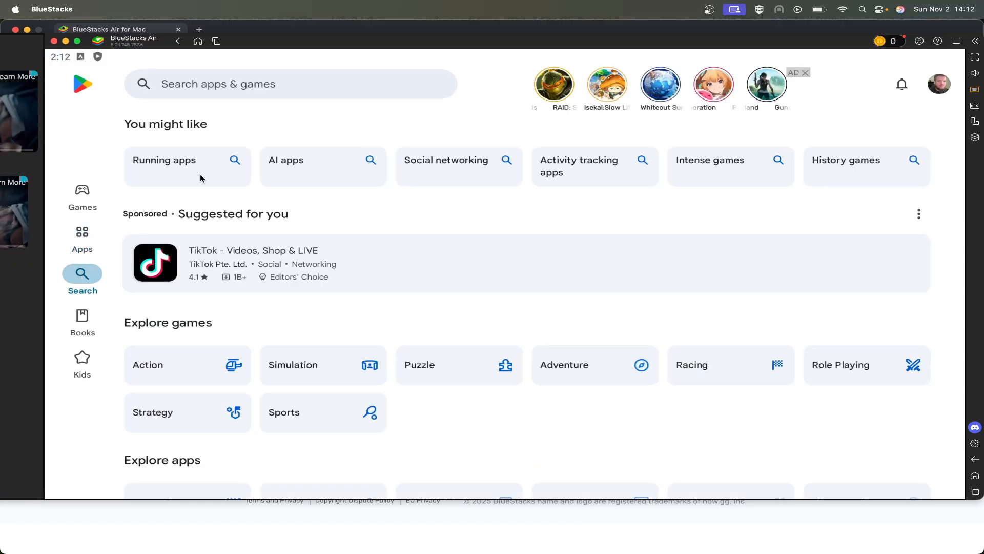
{"action": "type", "text": "minecra"}
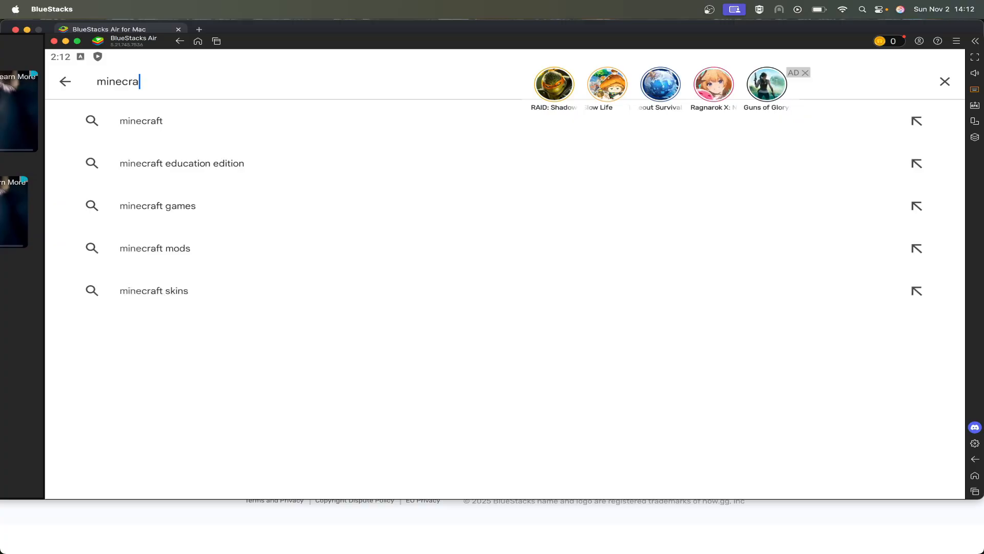
{"action": "left_click", "coordinate": [142, 121]}
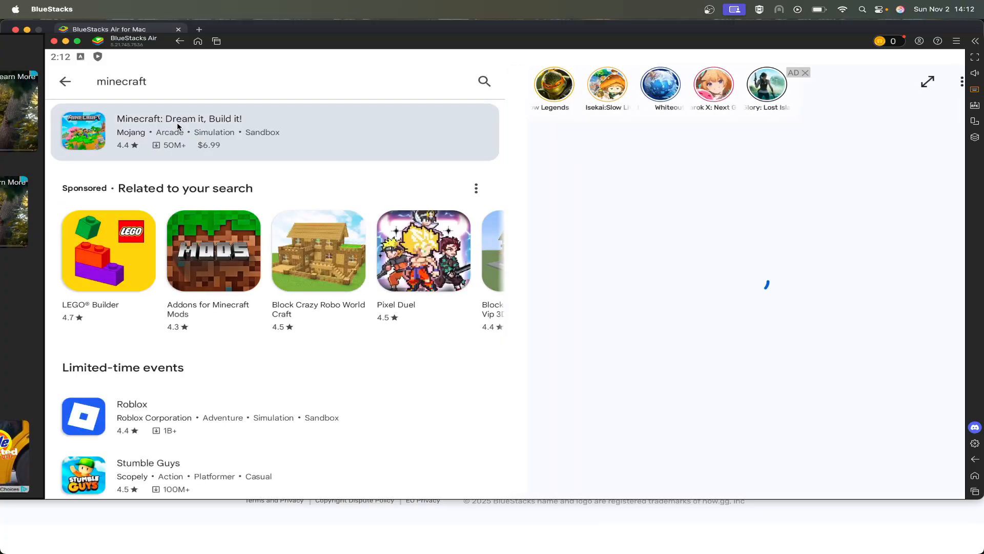
{"action": "left_click", "coordinate": [179, 119]}
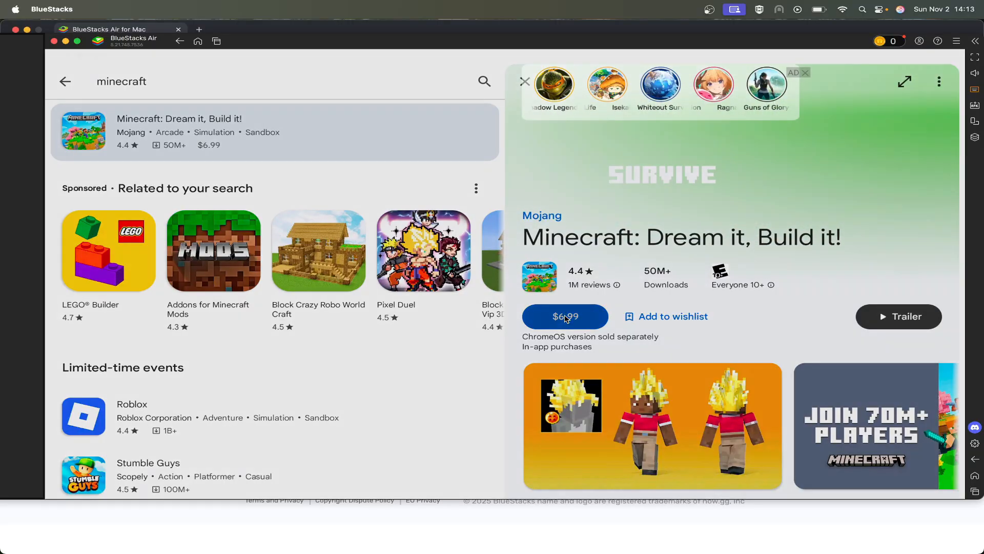
Buy the game for $6.99, dismiss the order-processing notice, and install Minecraft.
{"action": "left_click", "coordinate": [563, 316]}
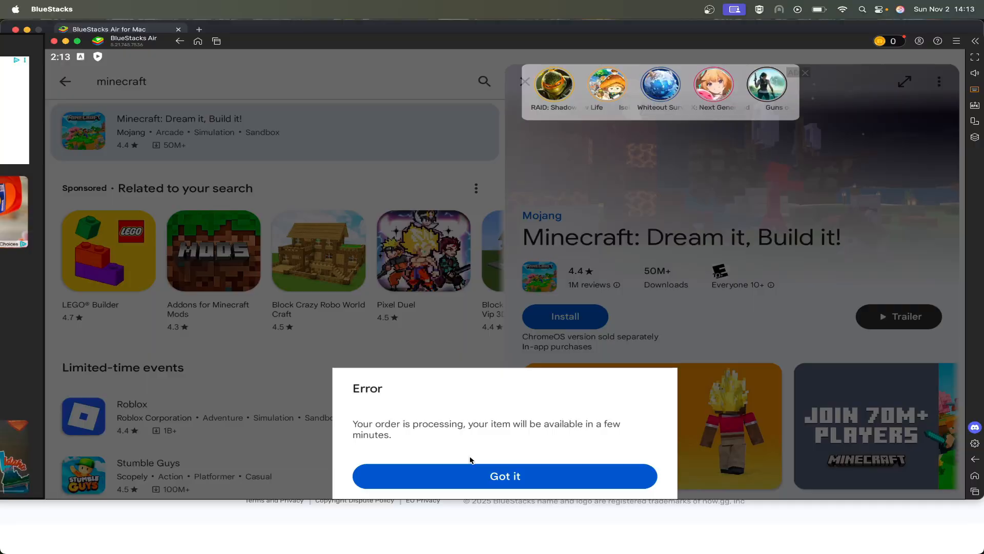
{"action": "left_click", "coordinate": [504, 475]}
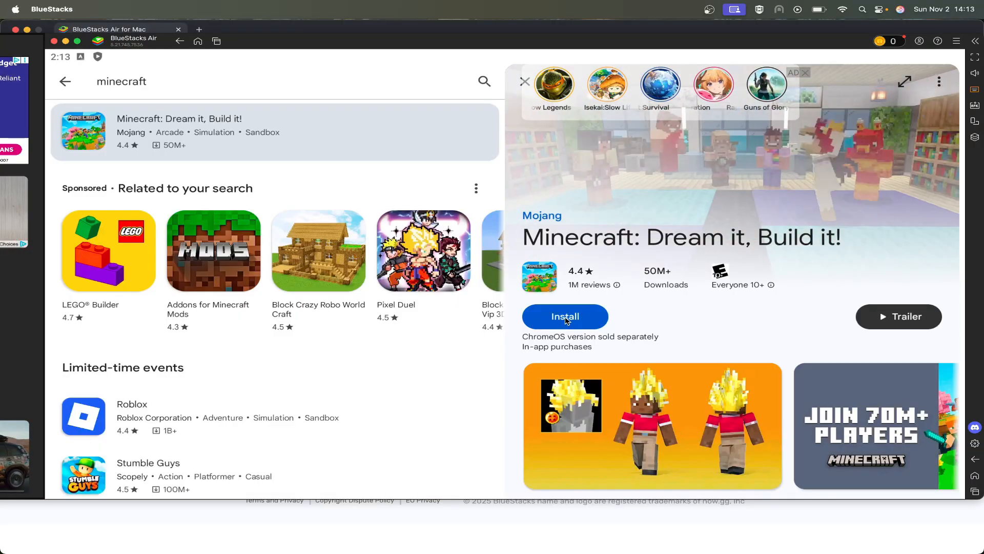
{"action": "left_click", "coordinate": [563, 317]}
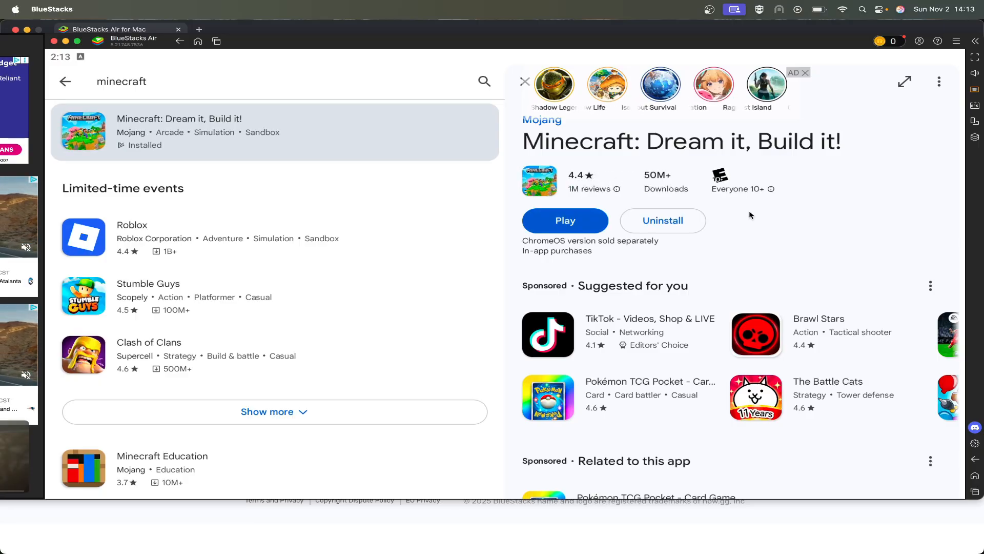
From the home screen, clear the Play Store and game store cards out of Recent apps.
{"action": "left_click", "coordinate": [198, 41]}
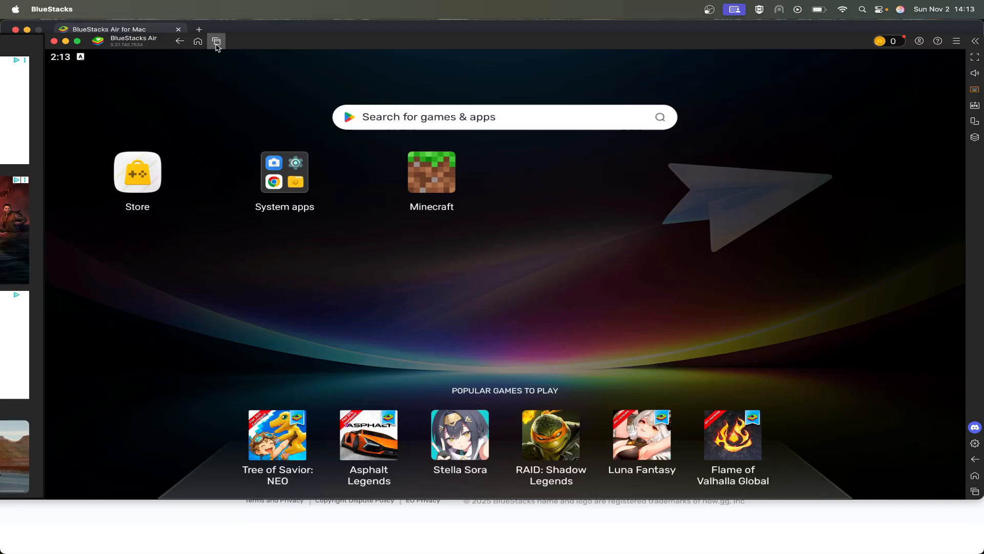
{"action": "left_click", "coordinate": [431, 172]}
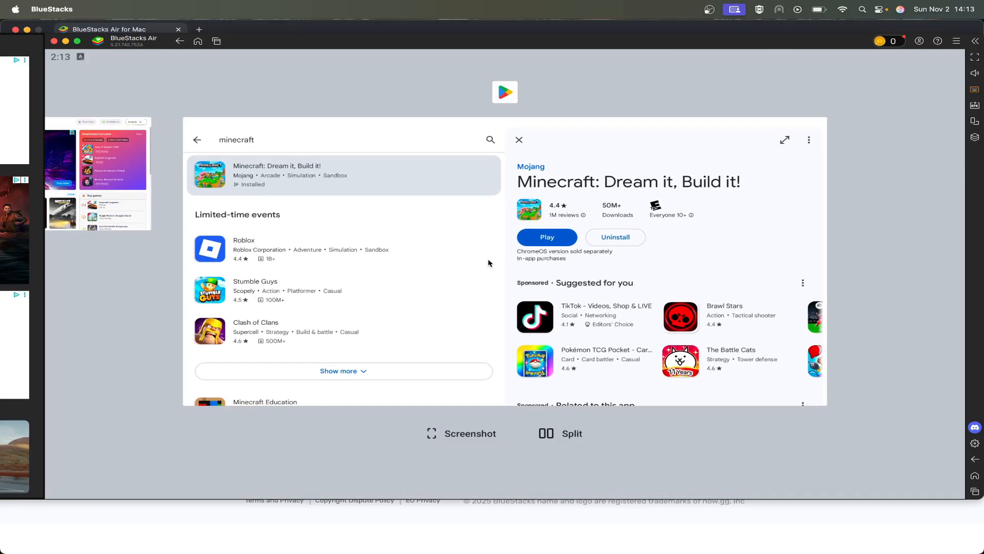
{"action": "mouse_move", "coordinate": [462, 325]}
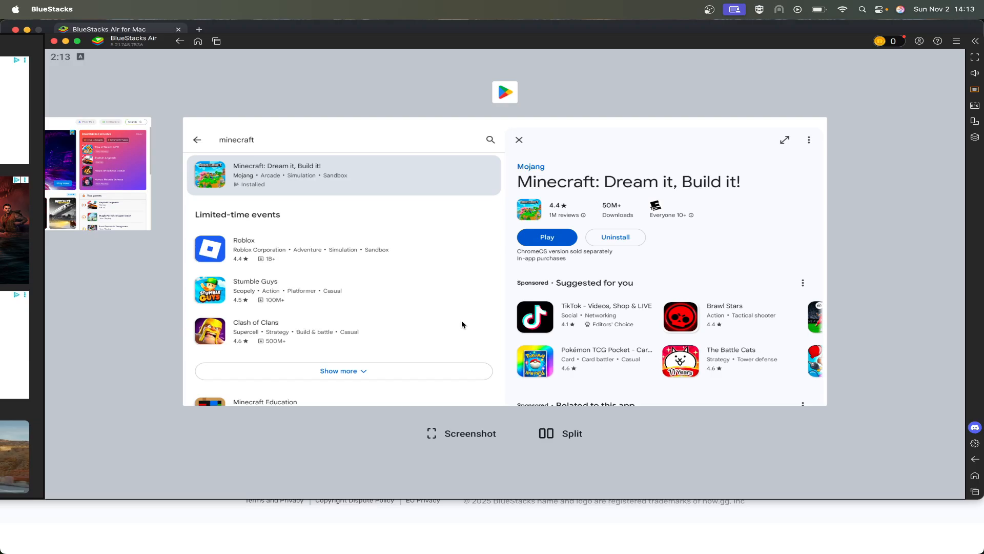
{"action": "scroll", "scroll_direction": "down", "scroll_amount": 3}
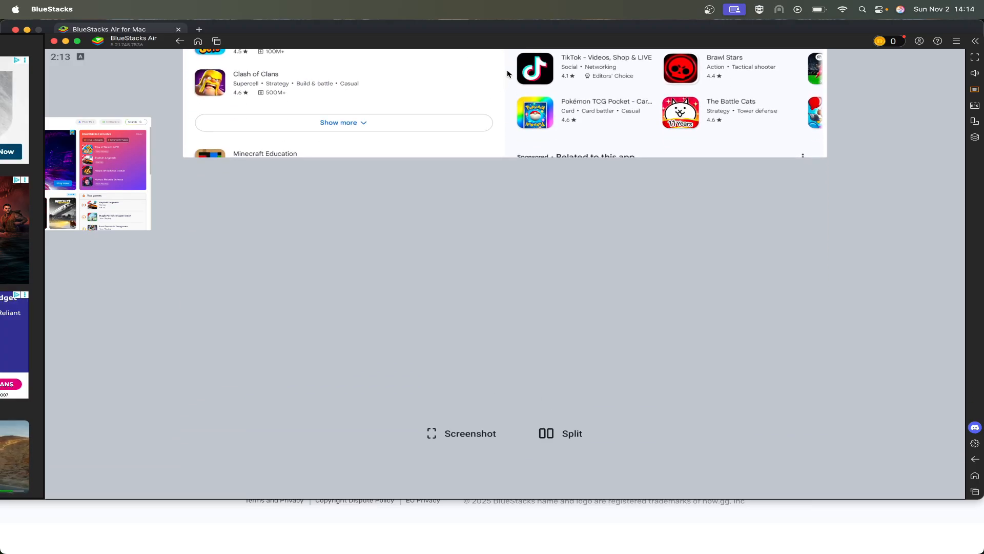
{"action": "left_click", "coordinate": [181, 41]}
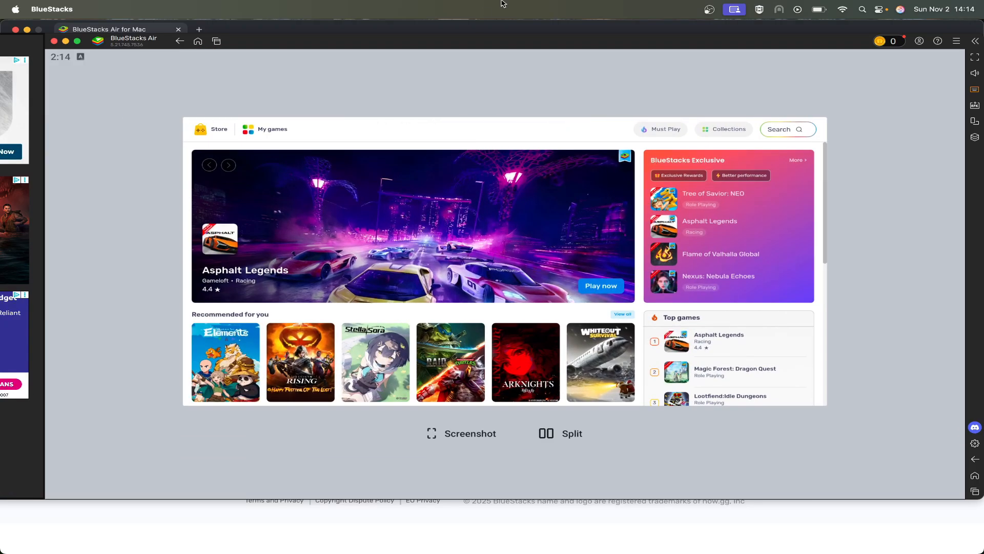
{"action": "left_click", "coordinate": [198, 41]}
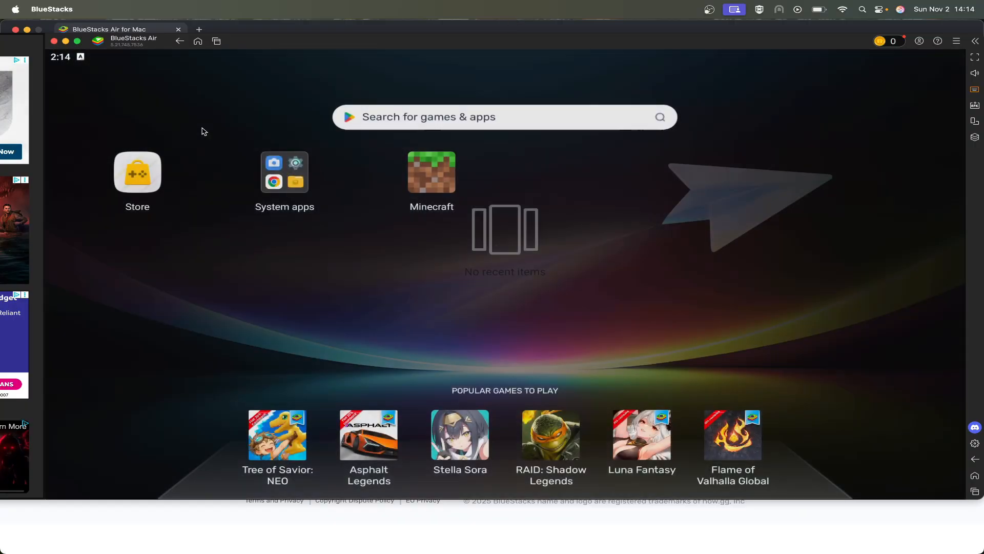
{"action": "left_click", "coordinate": [180, 41]}
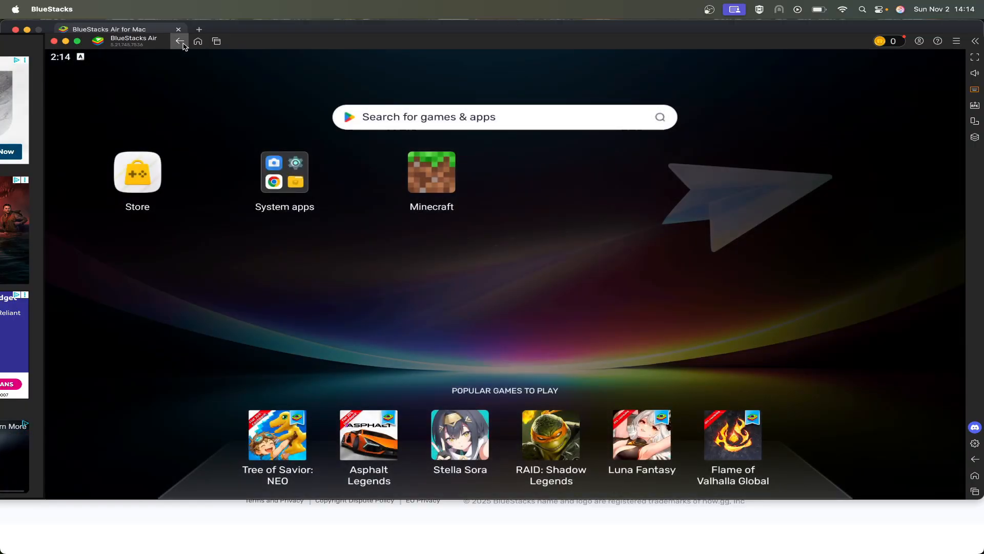
{"action": "mouse_move", "coordinate": [488, 186]}
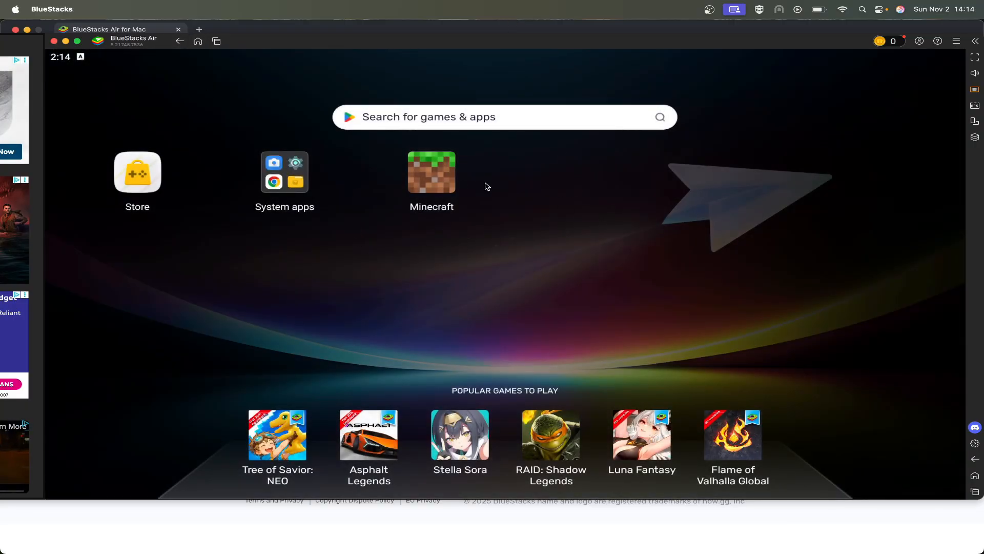
{"action": "mouse_move", "coordinate": [789, 180]}
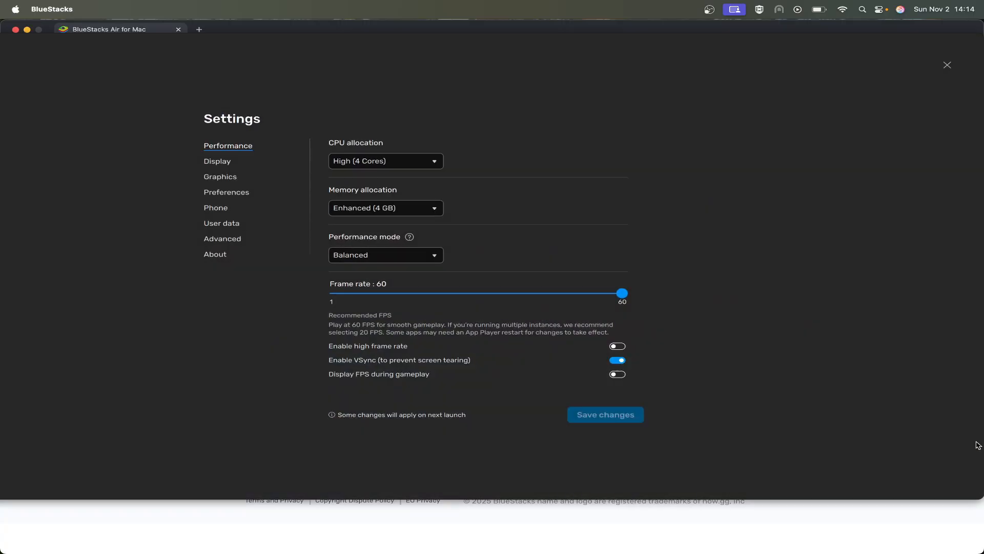
Switch Performance mode from Balanced to High Performance and return to the BlueStacks window.
{"action": "left_click", "coordinate": [947, 65]}
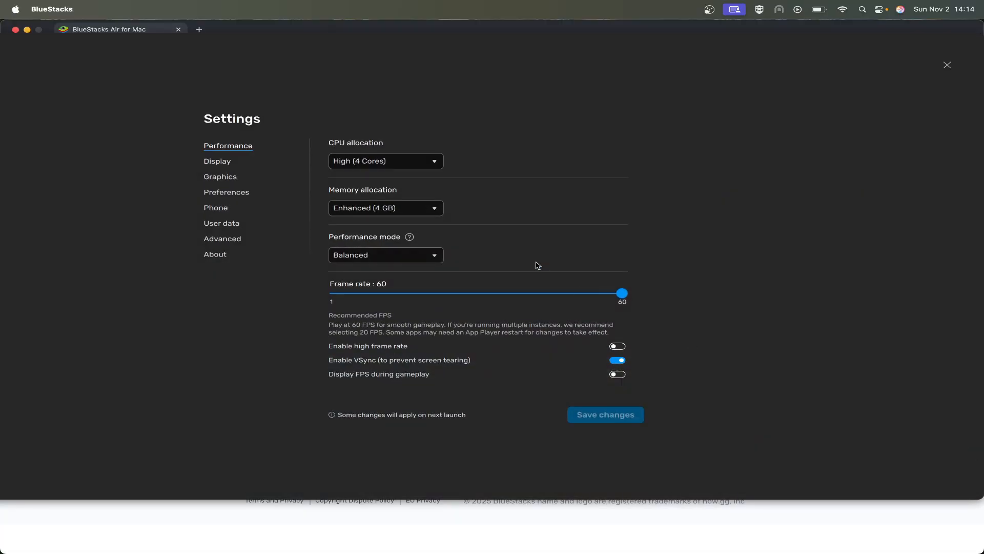
{"action": "left_click", "coordinate": [385, 255]}
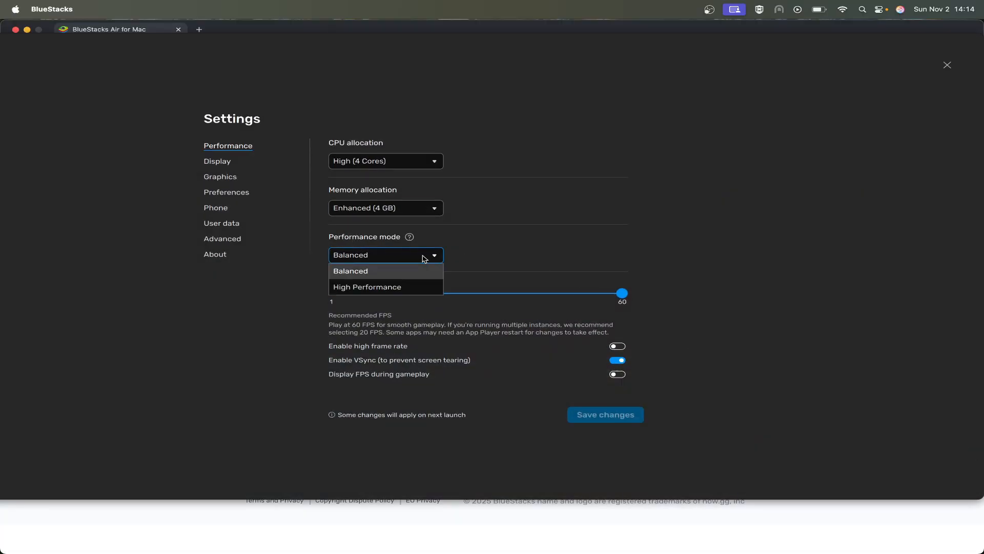
{"action": "left_click", "coordinate": [367, 287]}
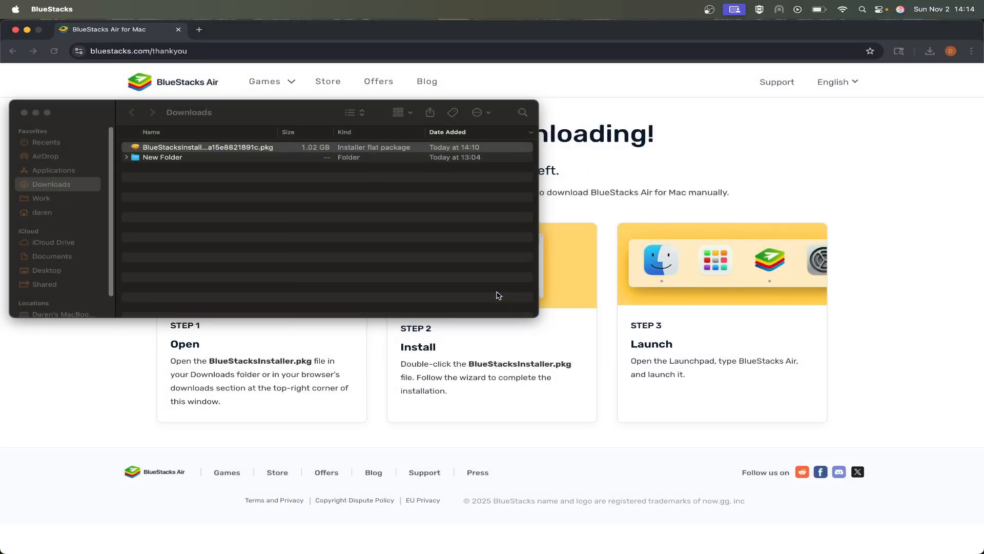
{"action": "double_click", "coordinate": [208, 146]}
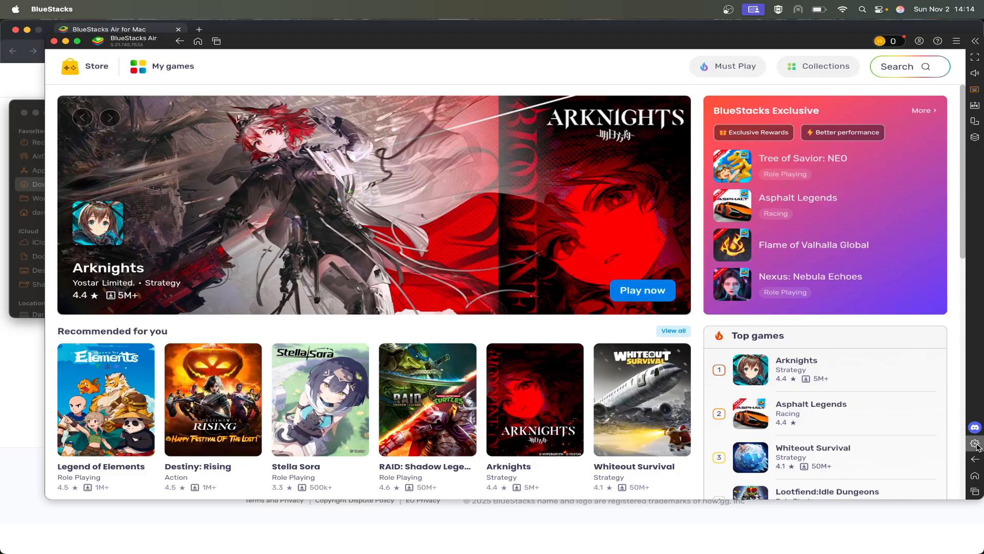
Disable 'Allow BlueStacks Air to show Ads' in Preferences, save, and enlarge the emulator window.
{"action": "left_click", "coordinate": [975, 446]}
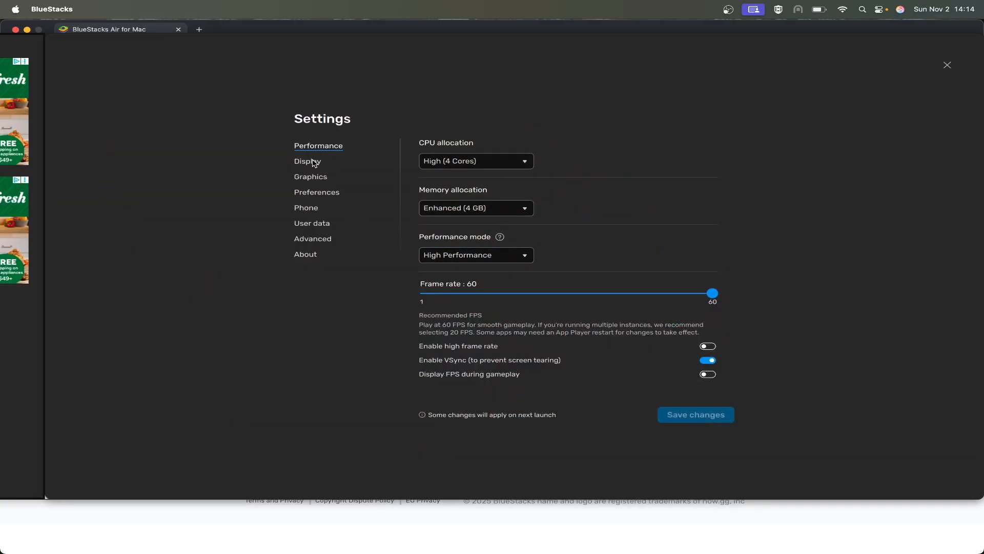
{"action": "left_click", "coordinate": [317, 192]}
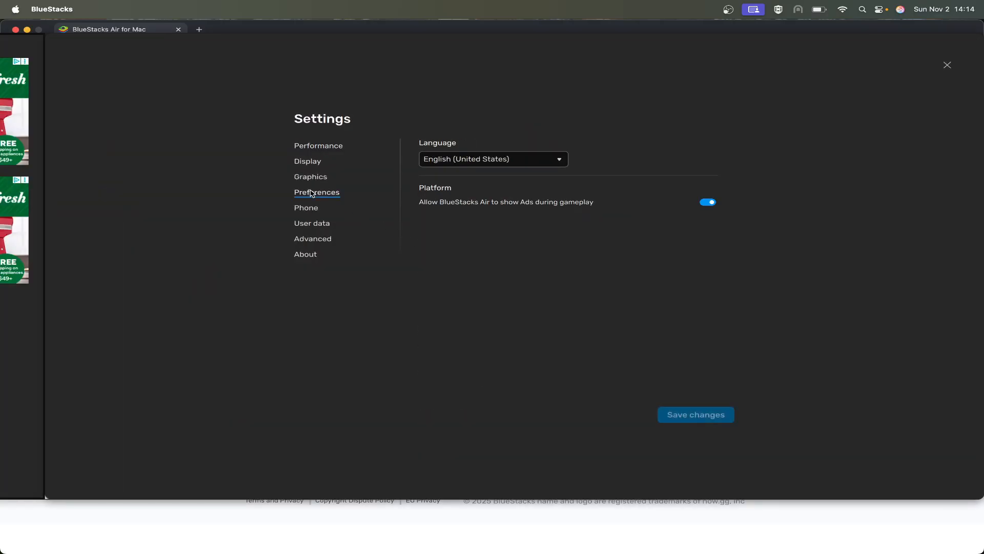
{"action": "mouse_move", "coordinate": [520, 213]}
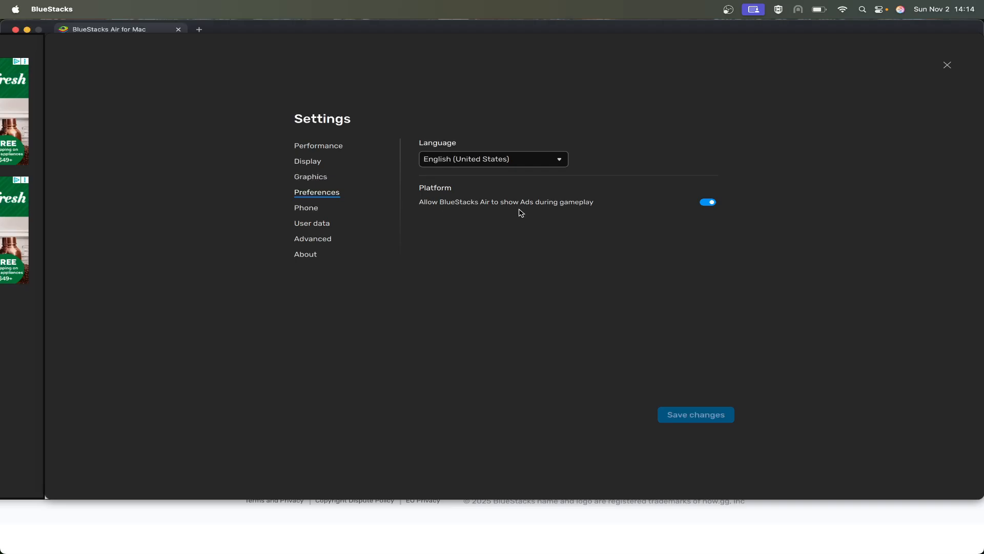
{"action": "left_click", "coordinate": [707, 202]}
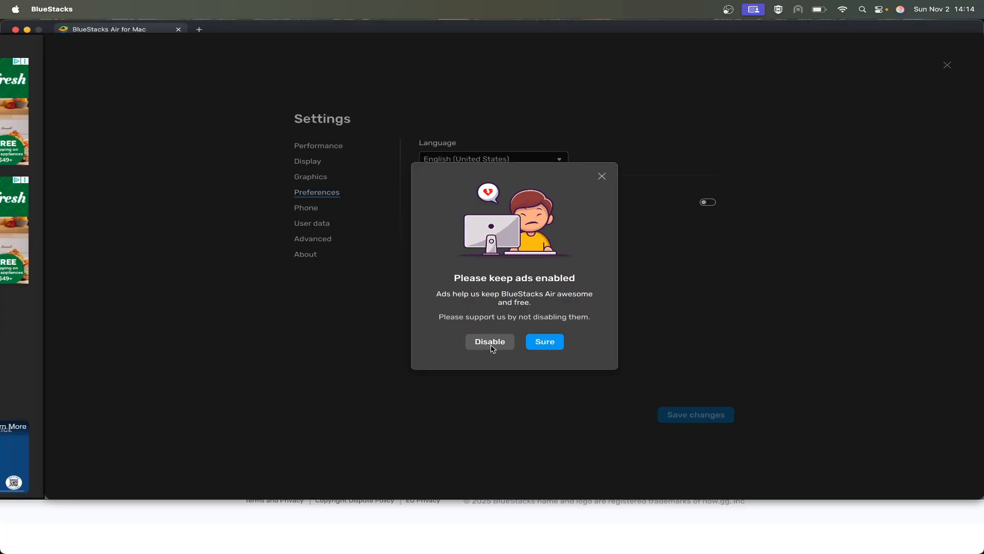
{"action": "left_click", "coordinate": [489, 341]}
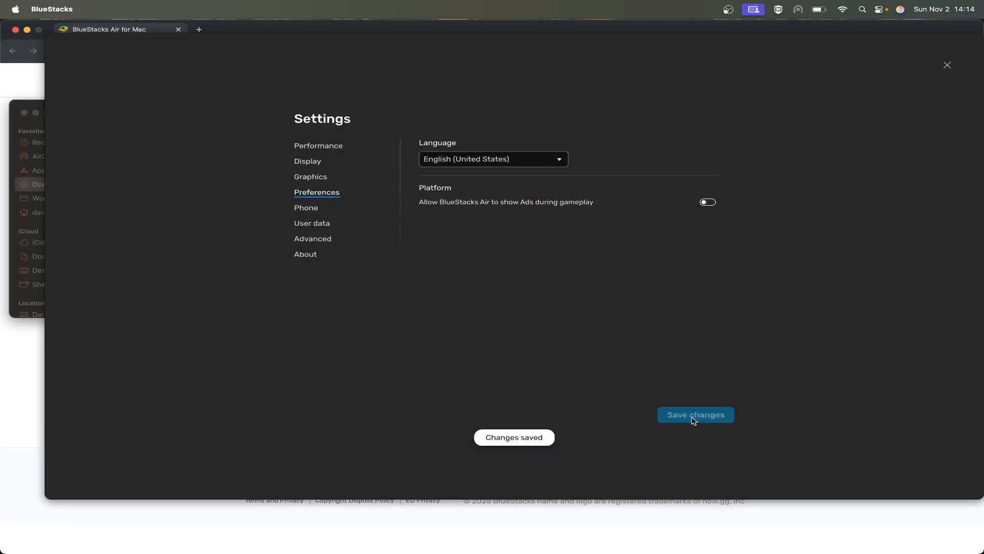
{"action": "left_click", "coordinate": [947, 65]}
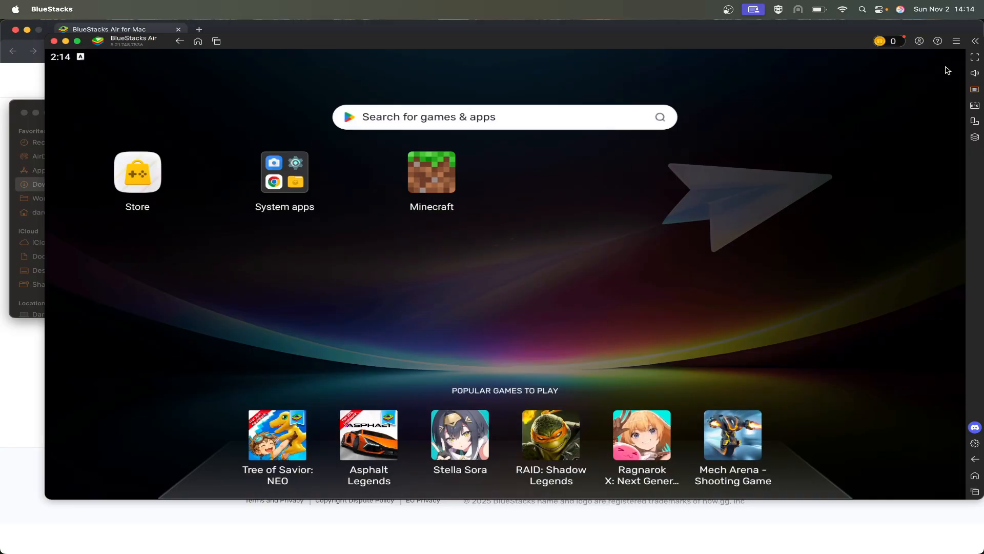
{"action": "left_click", "coordinate": [178, 29]}
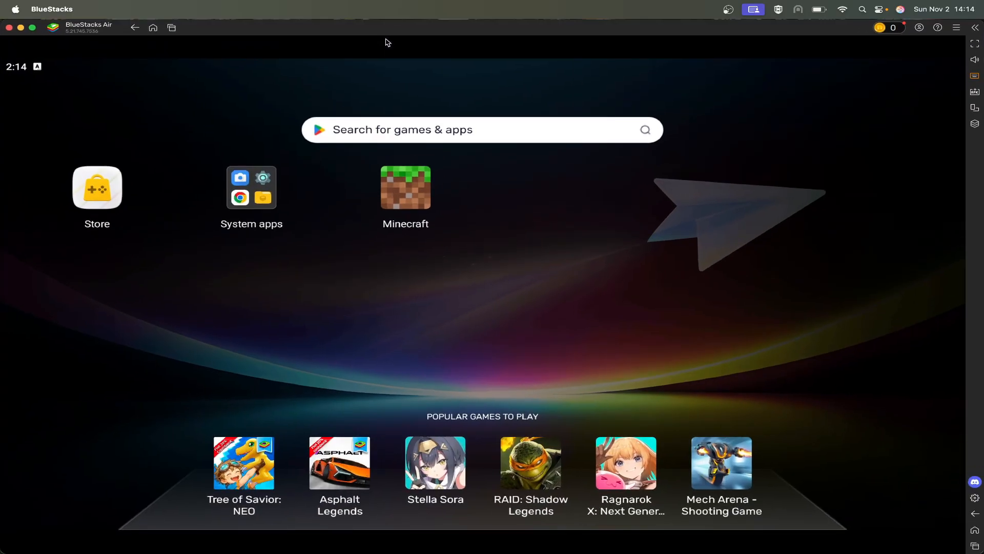
{"action": "mouse_move", "coordinate": [747, 86]}
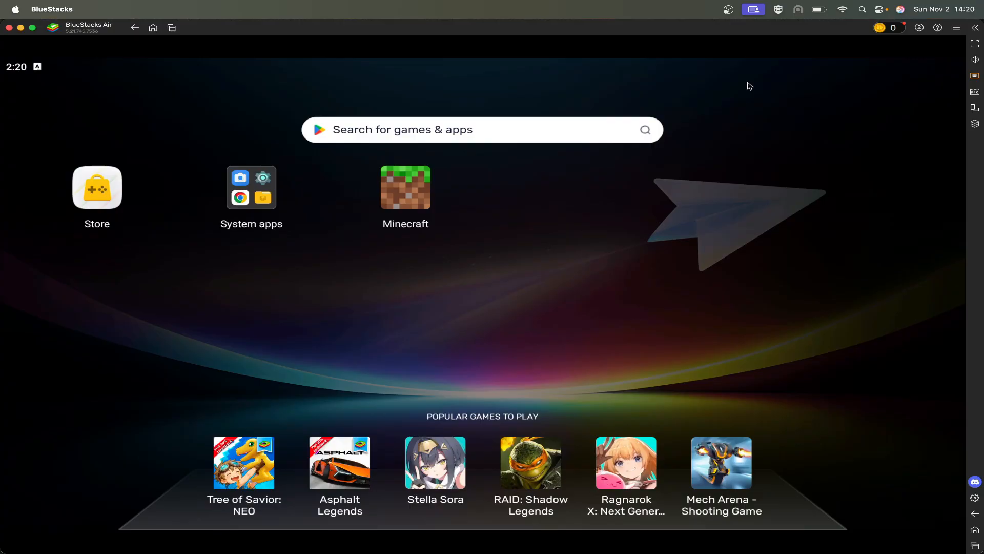
{"action": "mouse_move", "coordinate": [578, 269]}
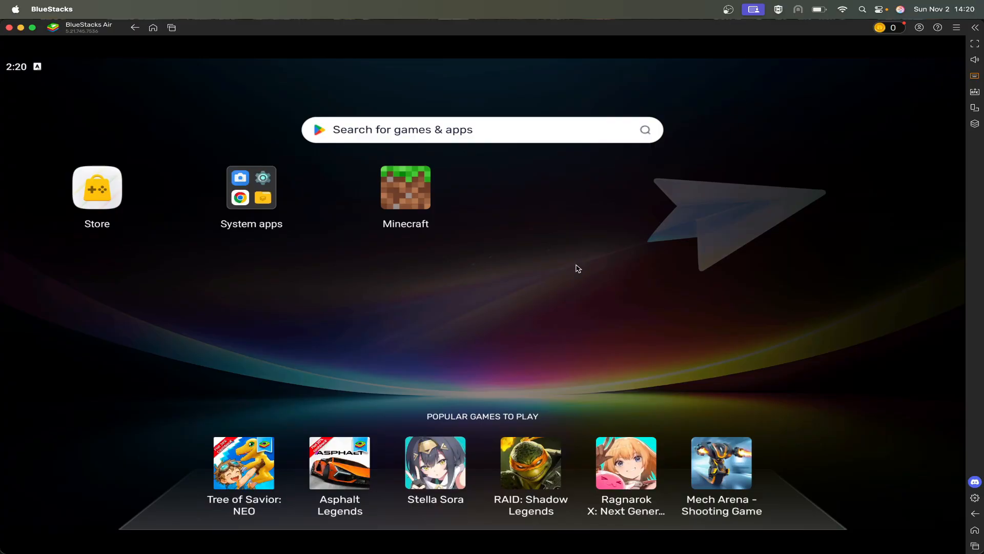
{"action": "mouse_move", "coordinate": [24, 36]}
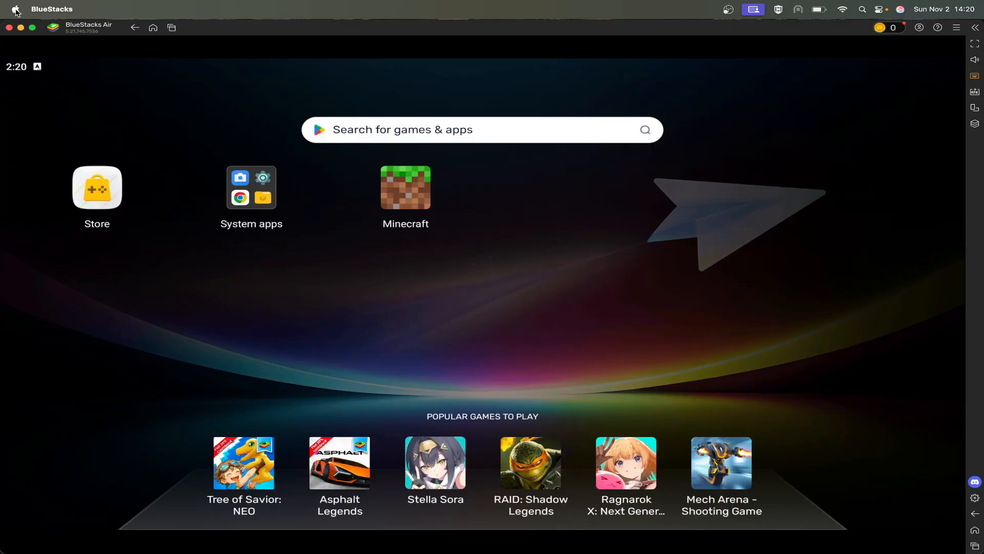
Open the Apple menu in the macOS menu bar over the emulator.
{"action": "left_click", "coordinate": [11, 9]}
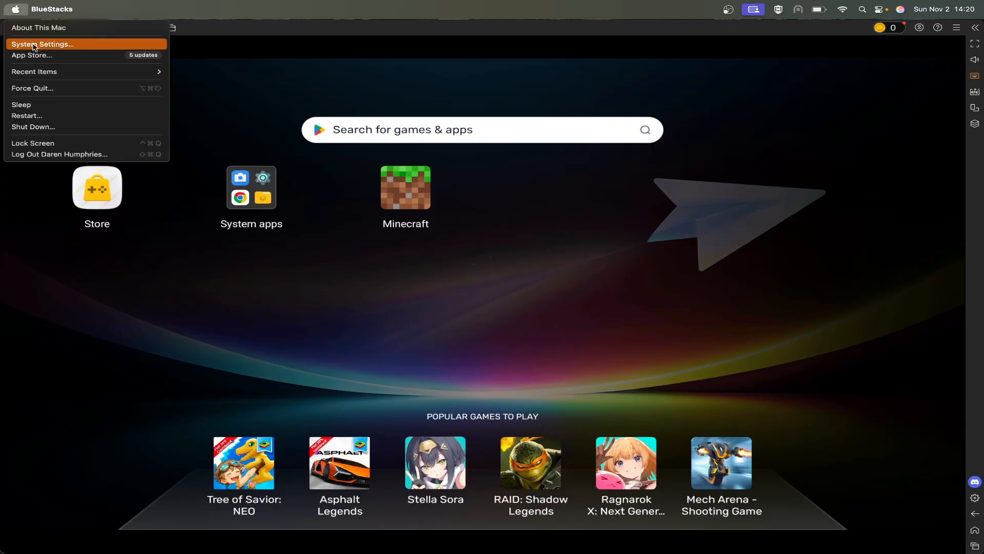
Reach the Privacy & Security pane in macOS System Settings.
{"action": "left_click", "coordinate": [44, 44]}
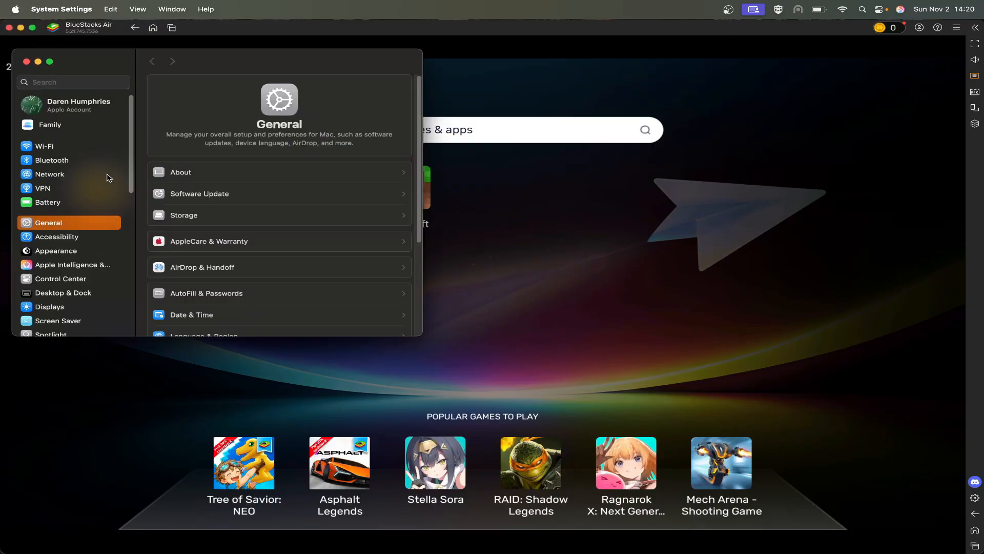
{"action": "scroll", "scroll_direction": "down", "scroll_amount": 3}
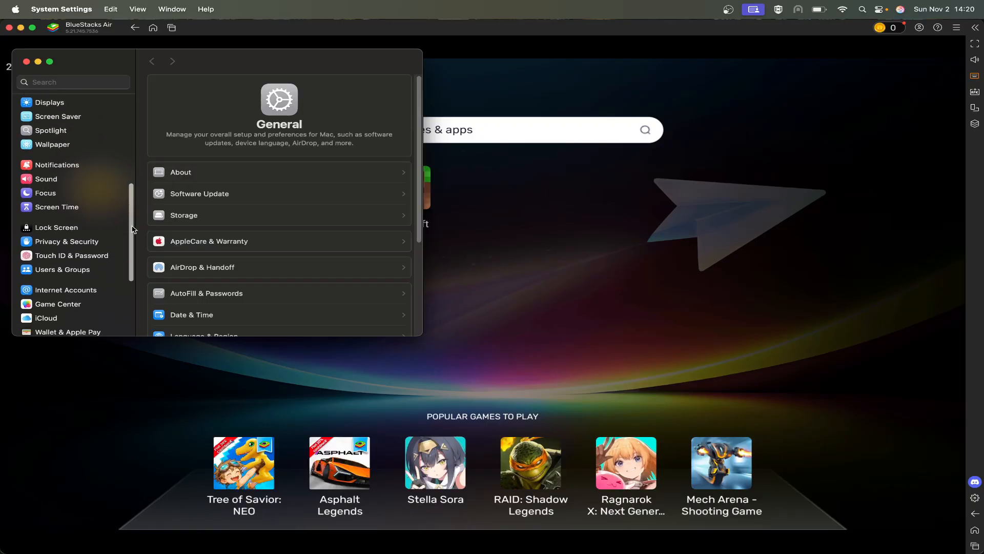
{"action": "left_click", "coordinate": [66, 241]}
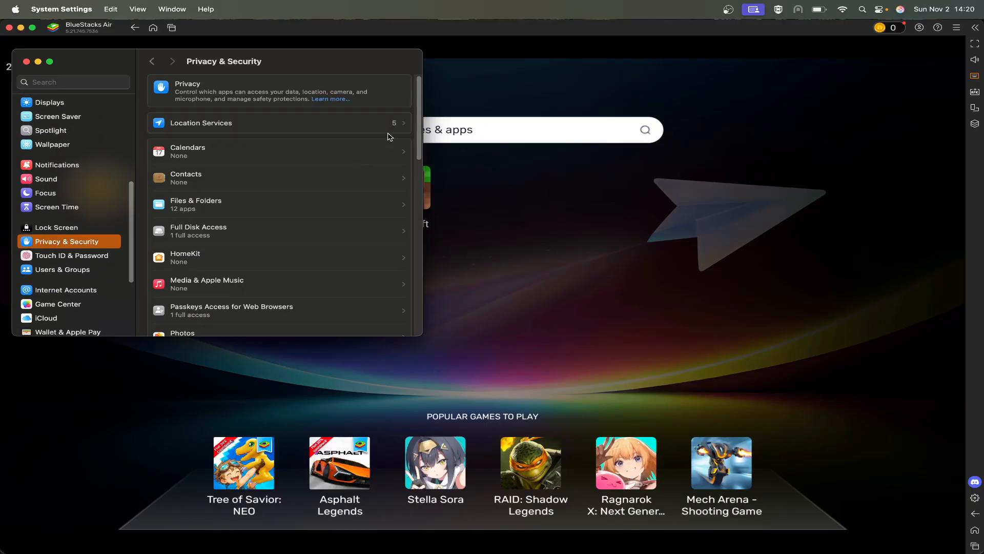
{"action": "scroll", "scroll_direction": "down", "scroll_amount": 3}
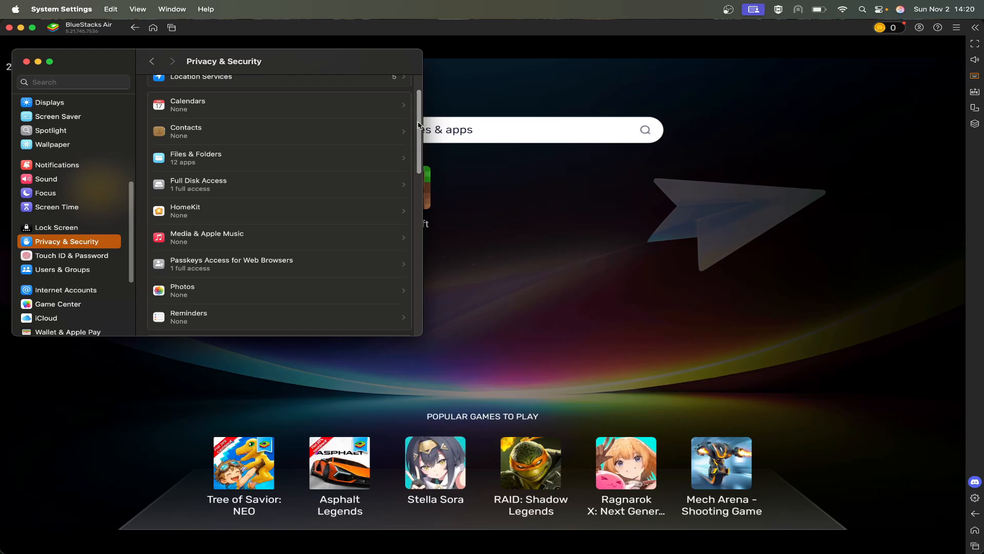
{"action": "scroll", "scroll_direction": "up", "scroll_amount": 3}
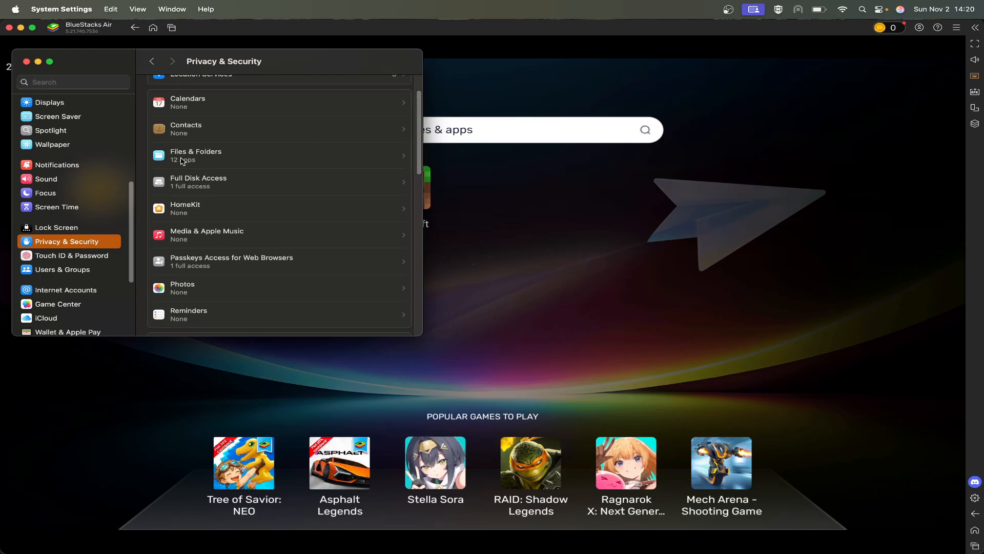
Confirm BlueStacks has Desktop and Documents folder access under Files & Folders.
{"action": "left_click", "coordinate": [196, 155]}
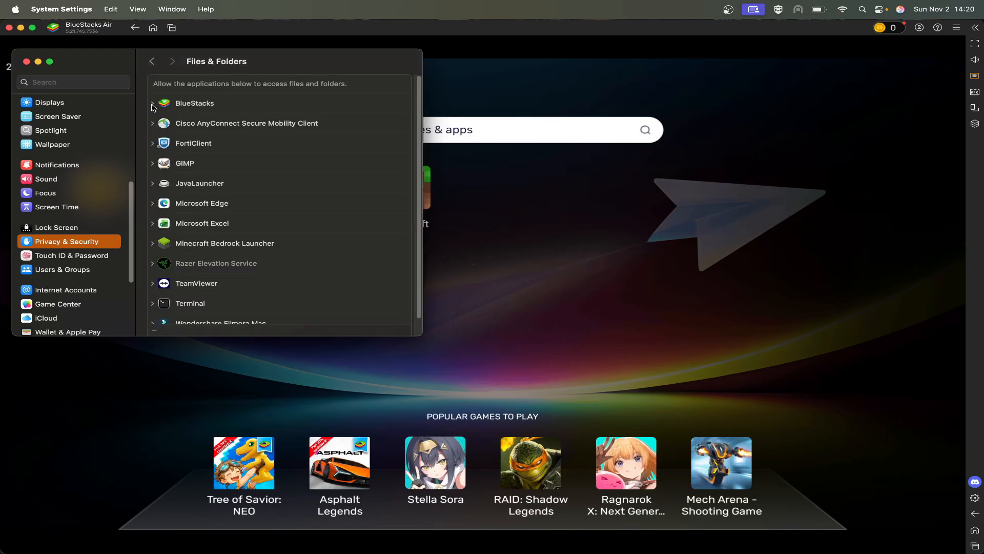
{"action": "left_click", "coordinate": [152, 102]}
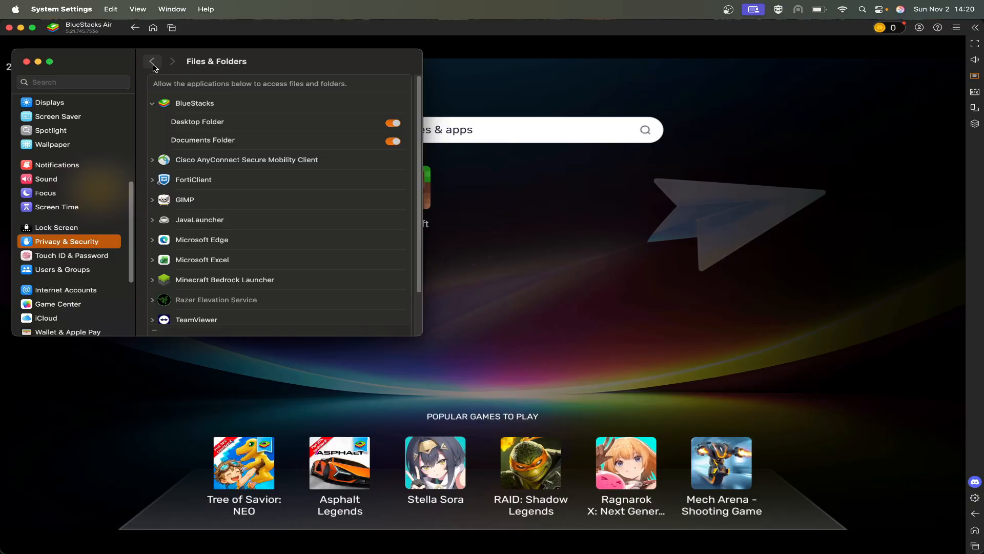
{"action": "left_click", "coordinate": [152, 62]}
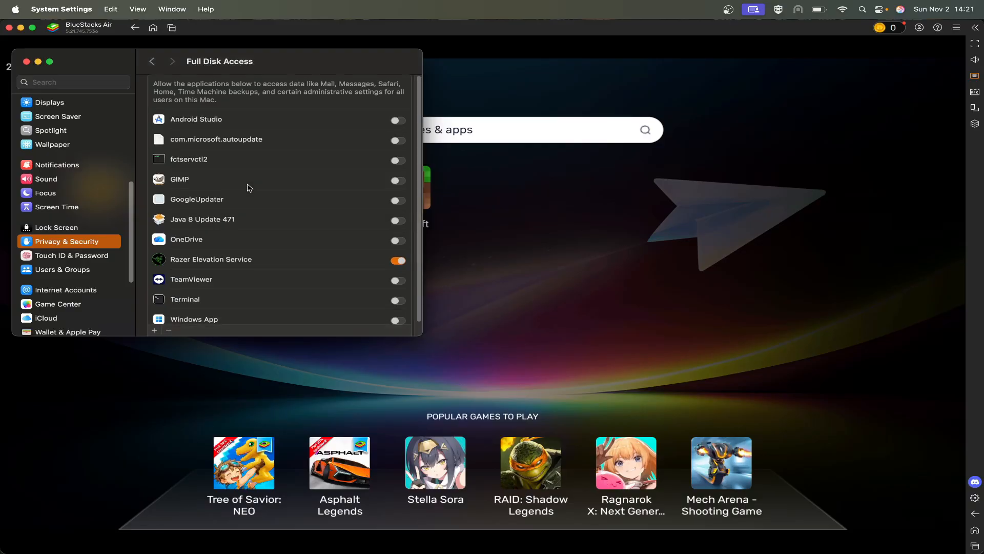
Confirm BlueStacks is allowed to control the computer under Accessibility.
{"action": "left_click", "coordinate": [152, 61]}
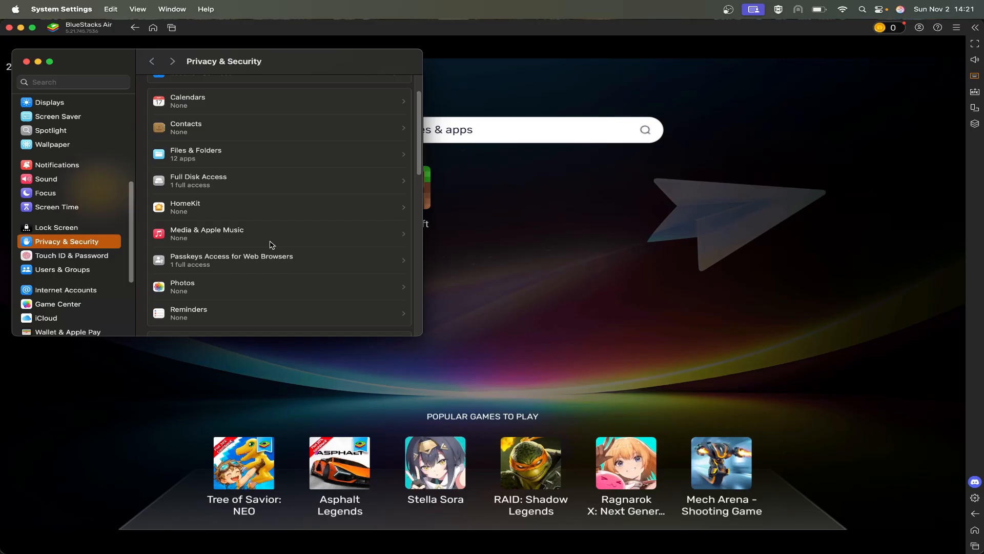
{"action": "scroll", "scroll_direction": "down", "scroll_amount": 3}
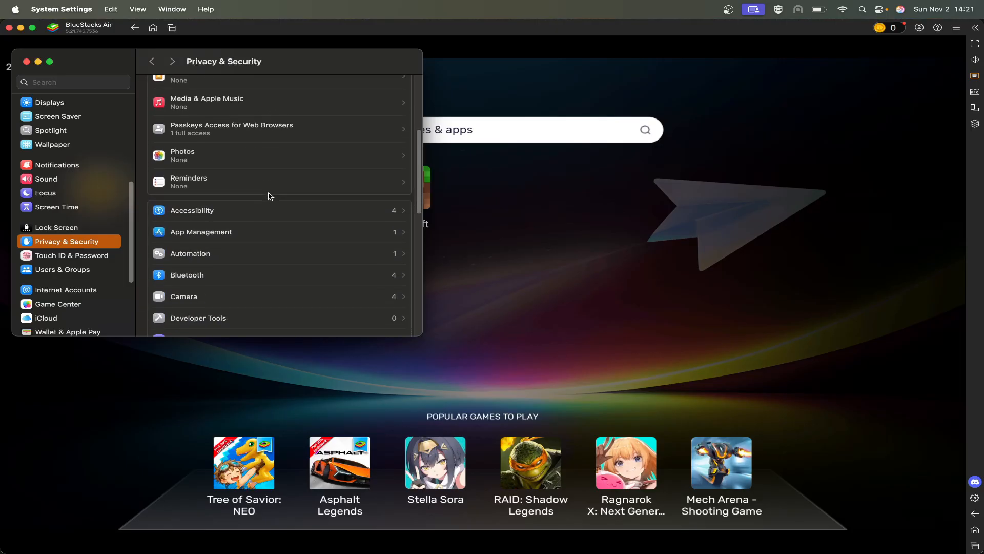
{"action": "mouse_move", "coordinate": [177, 218]}
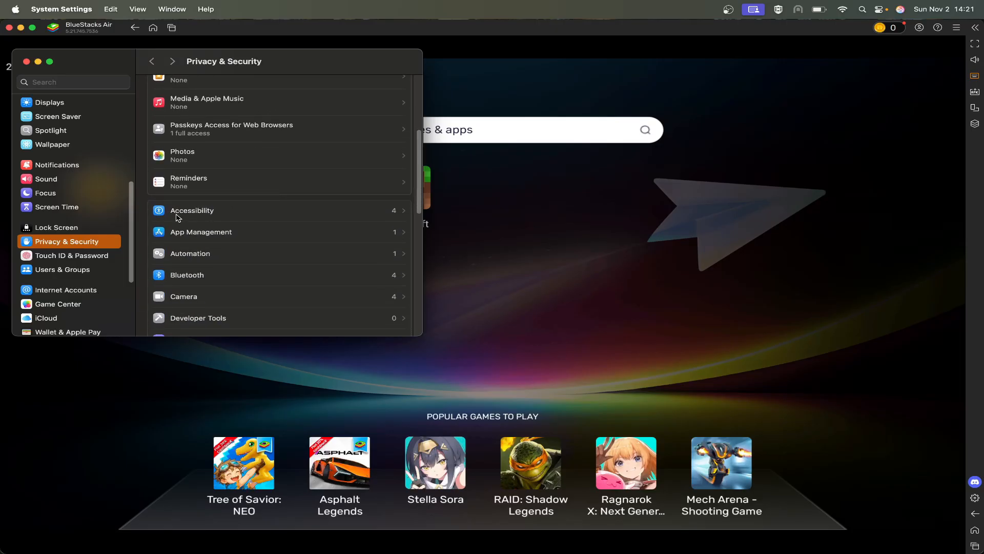
{"action": "left_click", "coordinate": [191, 210]}
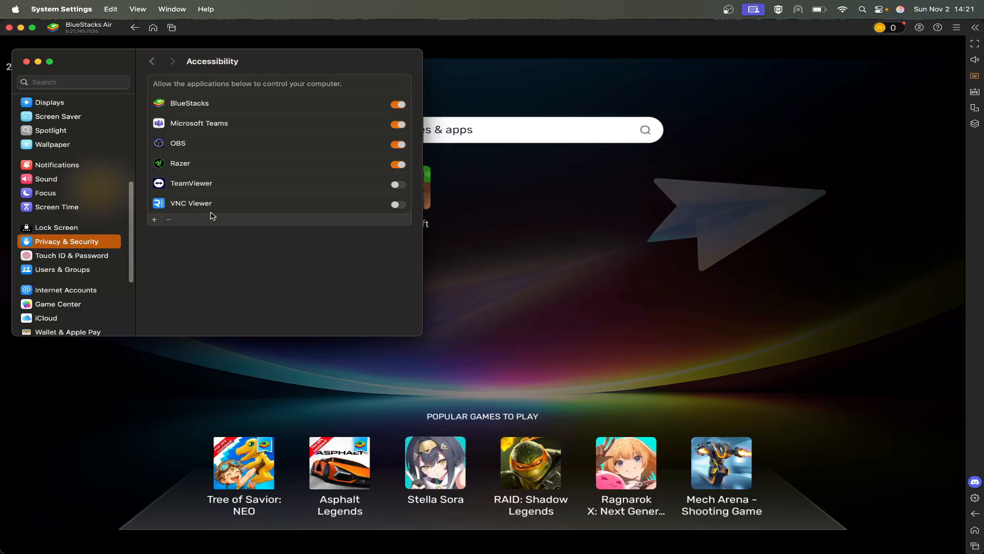
{"action": "mouse_move", "coordinate": [194, 107]}
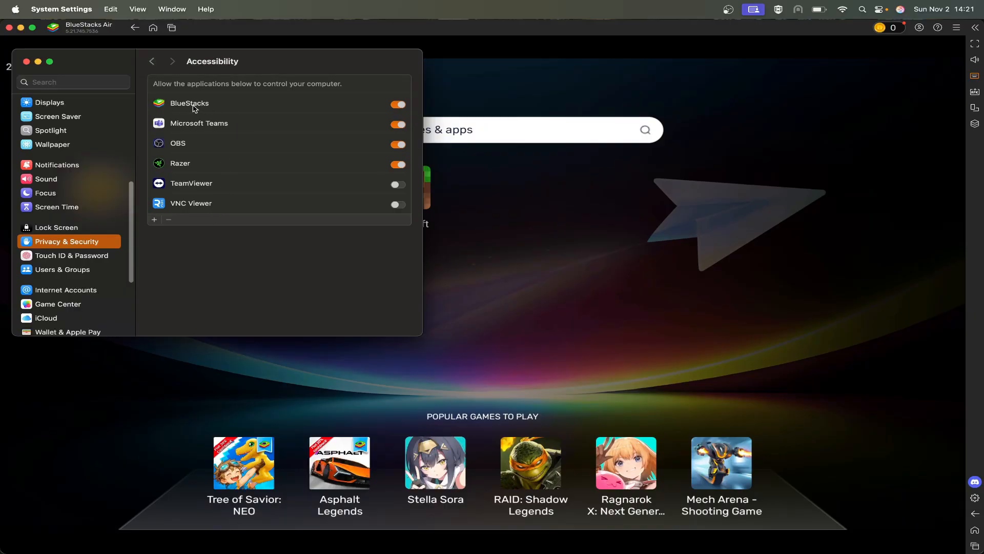
{"action": "mouse_move", "coordinate": [266, 108]}
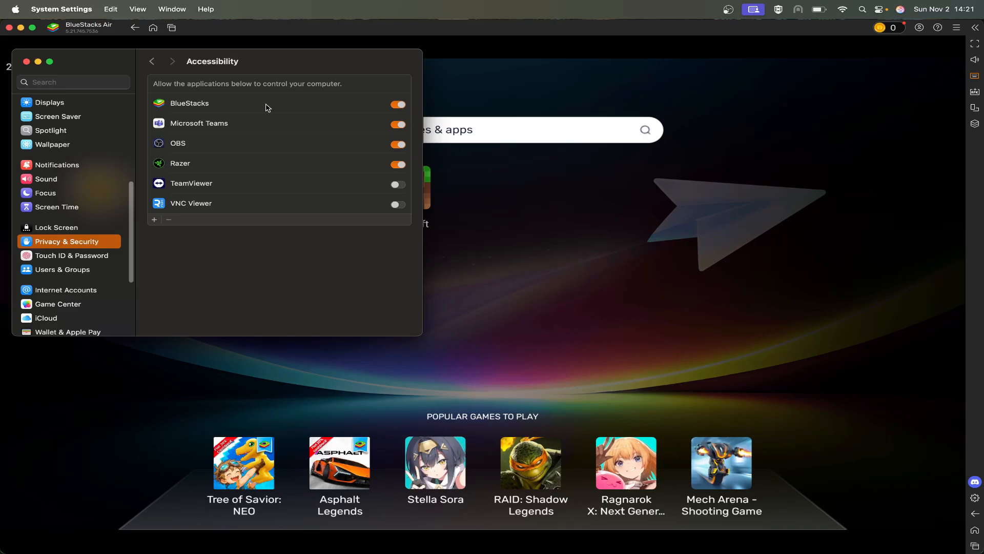
{"action": "mouse_move", "coordinate": [234, 105]}
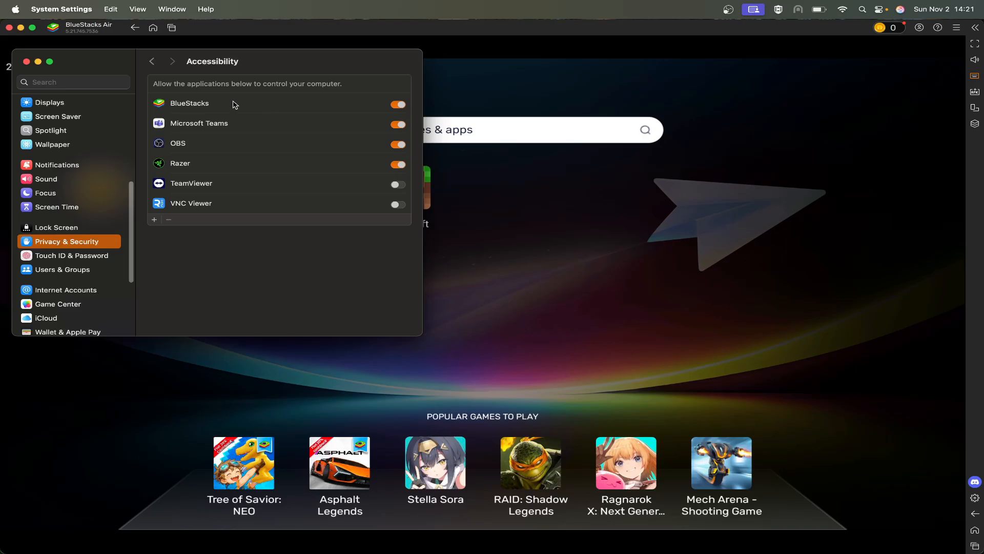
{"action": "mouse_move", "coordinate": [32, 73]}
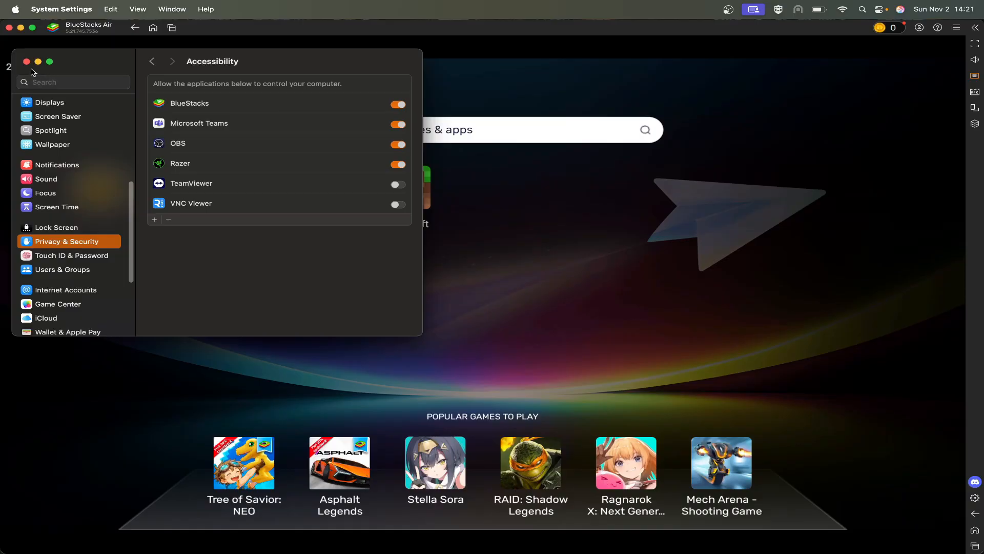
{"action": "mouse_move", "coordinate": [191, 104]}
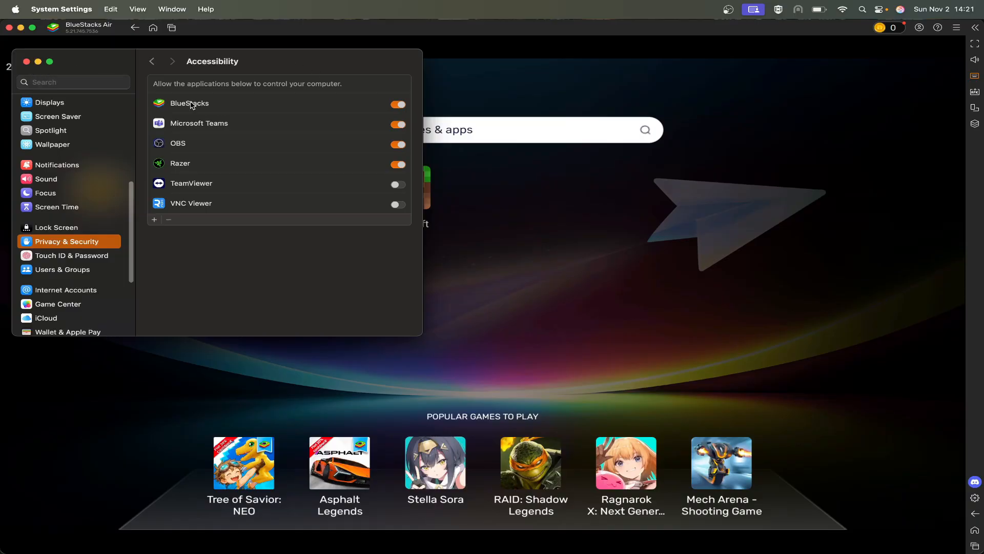
{"action": "mouse_move", "coordinate": [119, 88]}
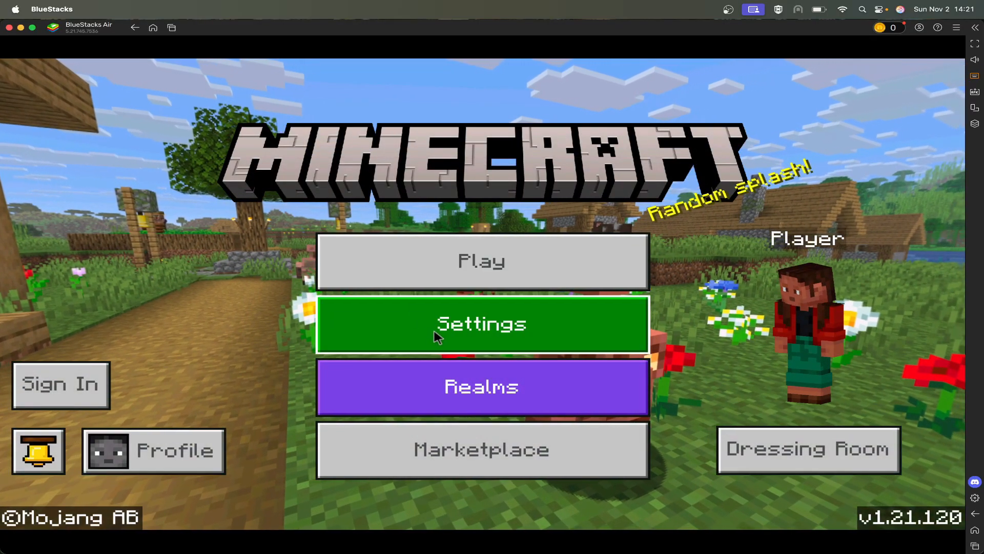
Set Minecraft's Graphics Mode to Fancy in the Video Settings.
{"action": "left_click", "coordinate": [481, 324]}
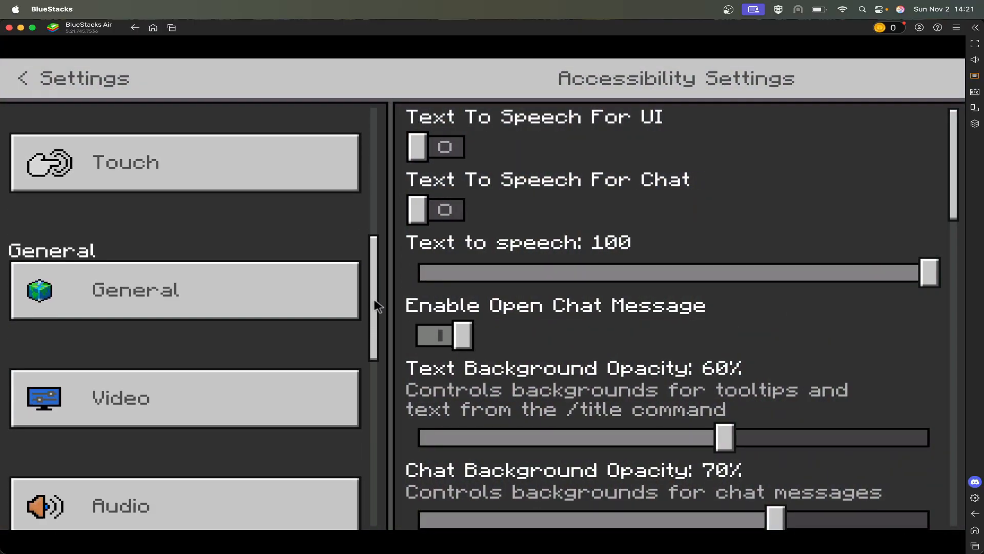
{"action": "left_click", "coordinate": [184, 398]}
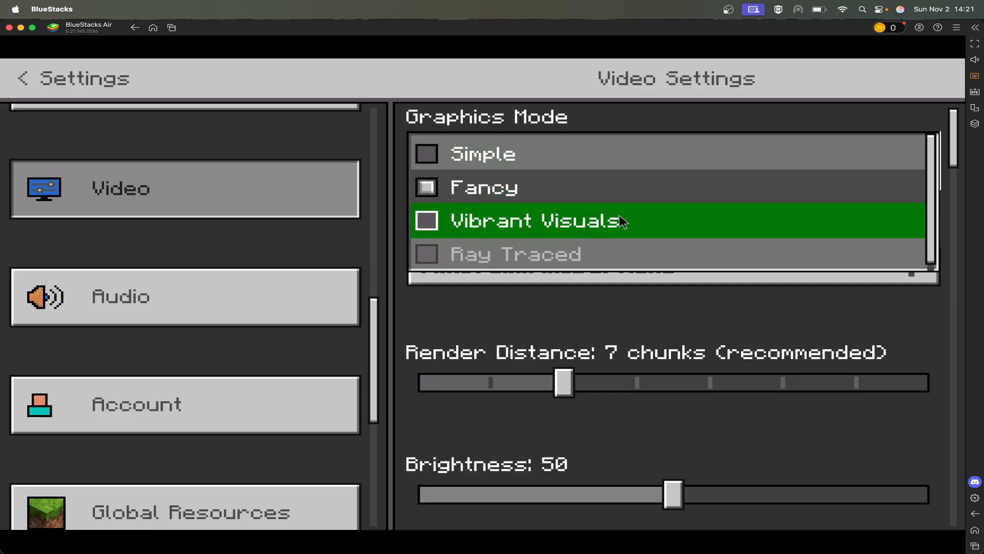
{"action": "left_click", "coordinate": [483, 186]}
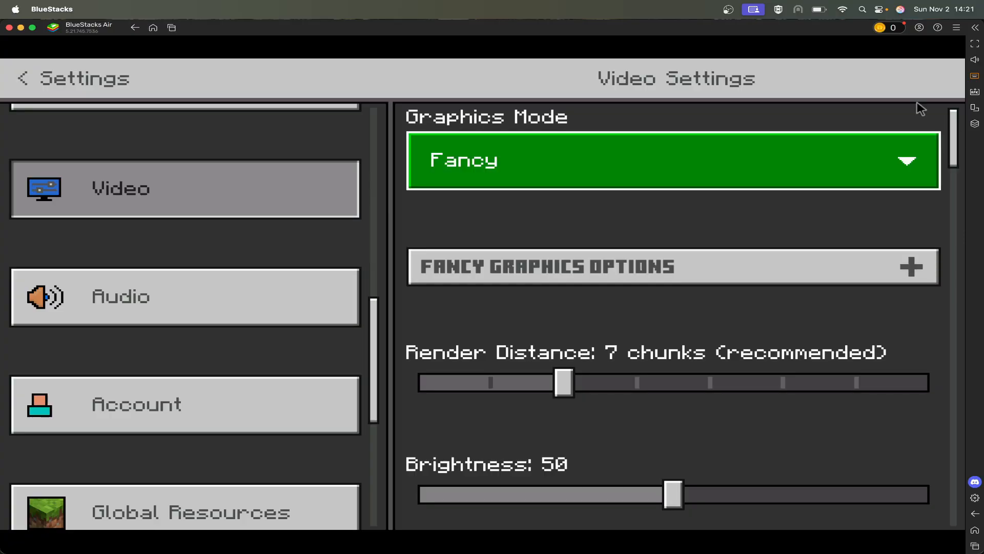
{"action": "scroll", "scroll_direction": "down", "scroll_amount": 3}
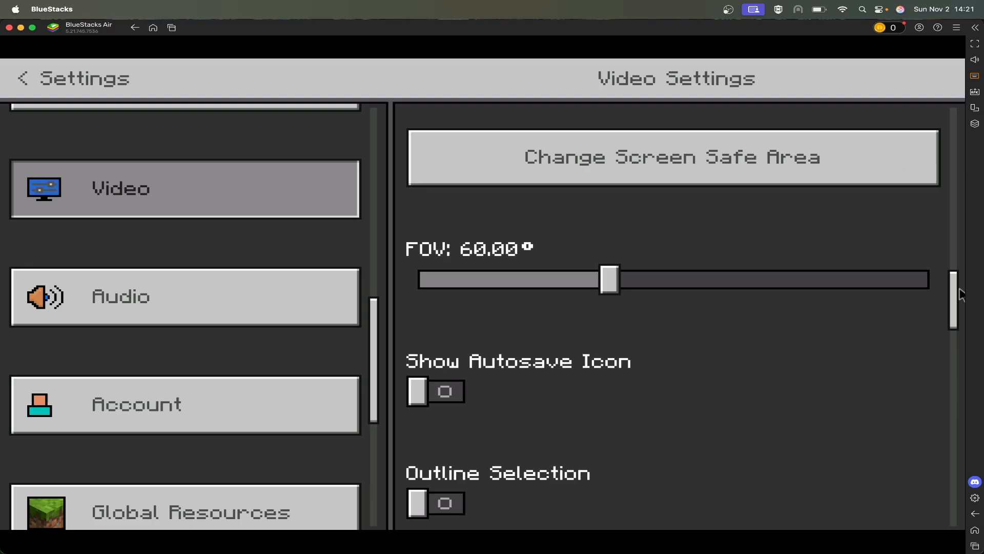
{"action": "scroll", "scroll_direction": "down", "scroll_amount": 3}
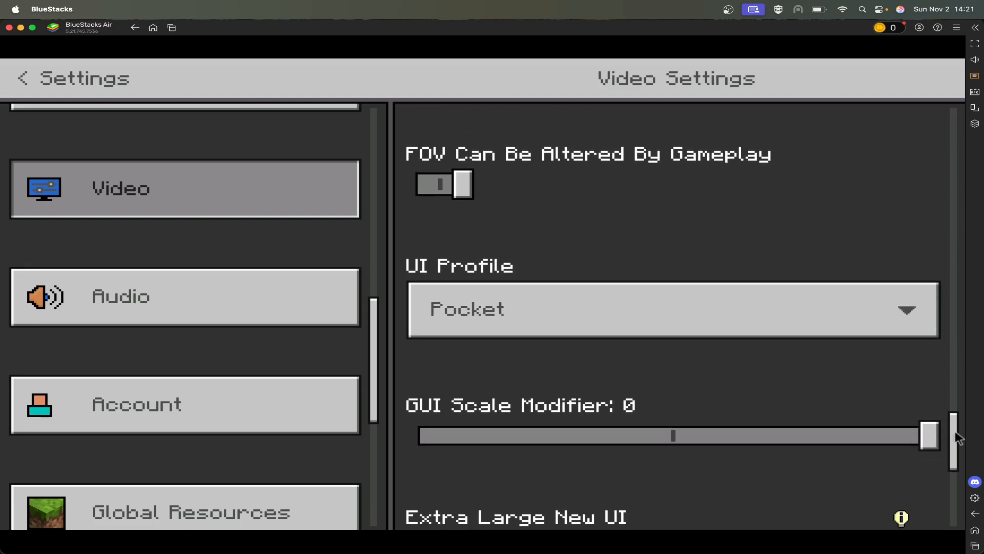
{"action": "scroll", "scroll_direction": "down", "scroll_amount": 3}
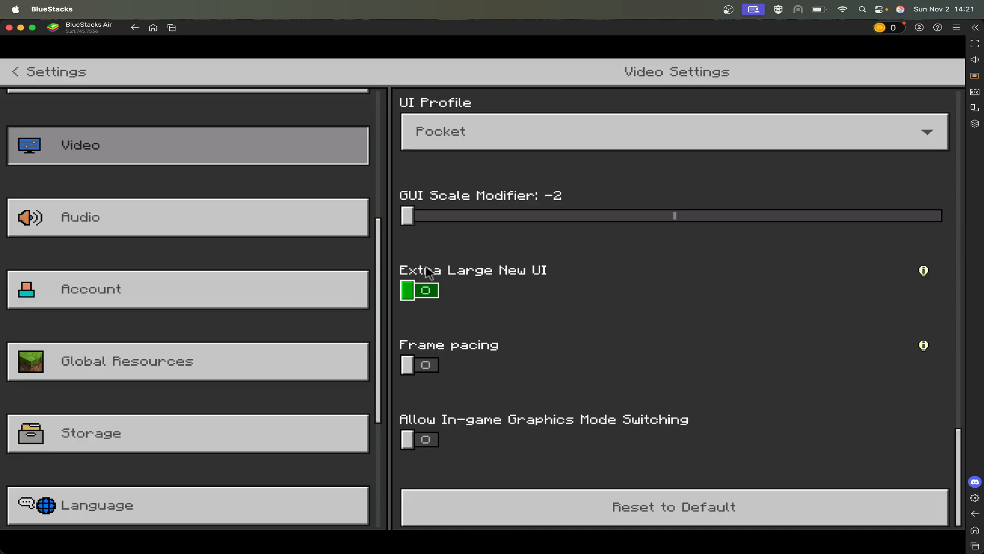
Set the GUI Scale Modifier to -2 and enable Allow In-game Graphics Mode Switching.
{"action": "left_click", "coordinate": [418, 290]}
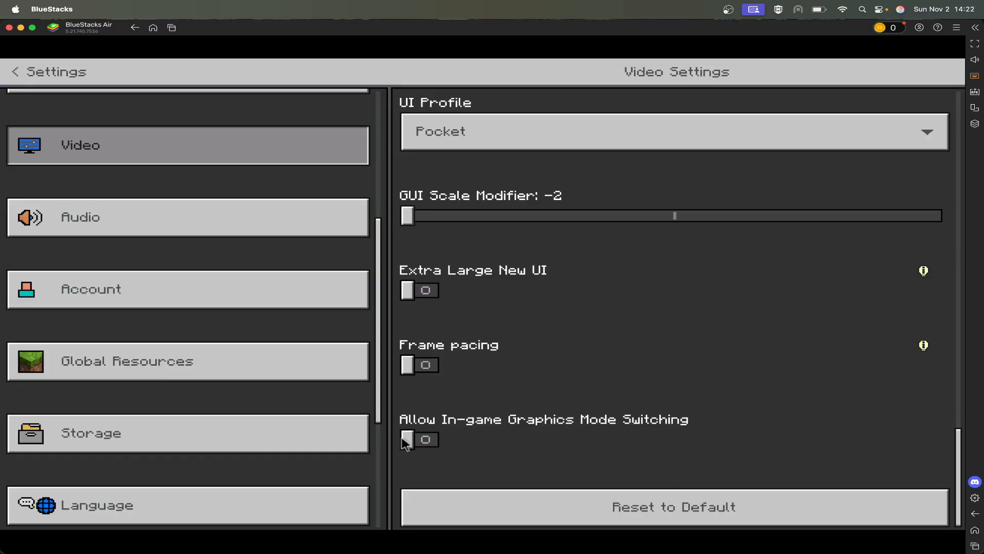
{"action": "left_click", "coordinate": [418, 439]}
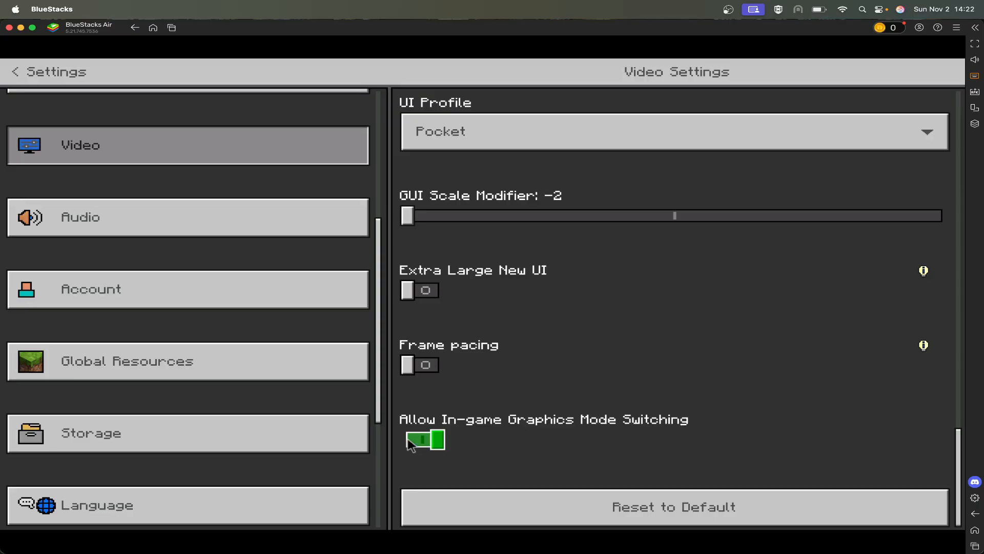
{"action": "left_click", "coordinate": [425, 439]}
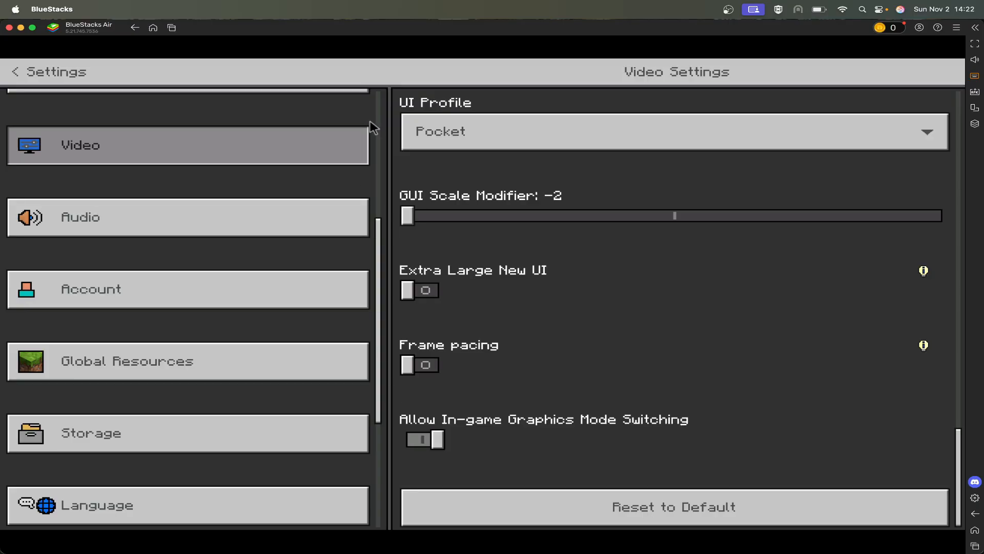
{"action": "left_click", "coordinate": [424, 440]}
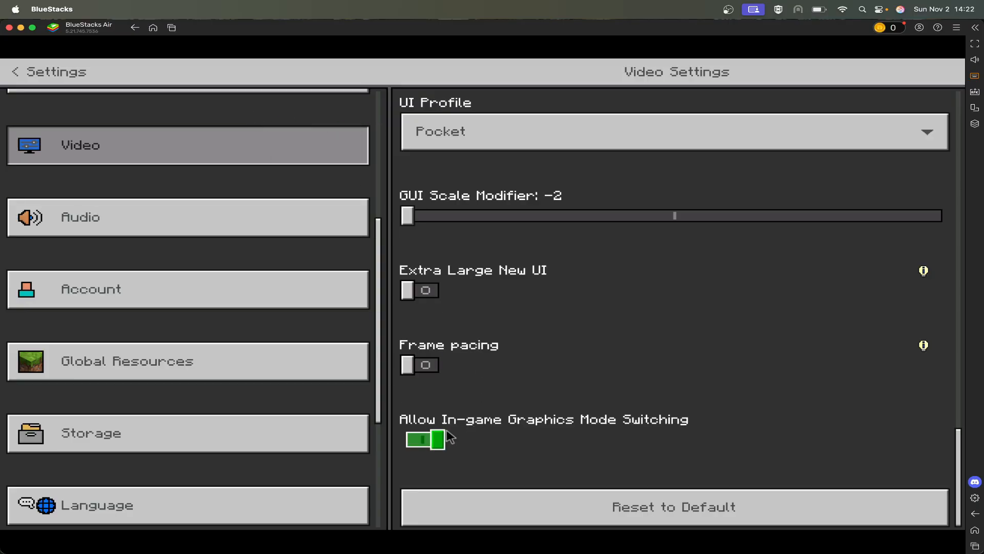